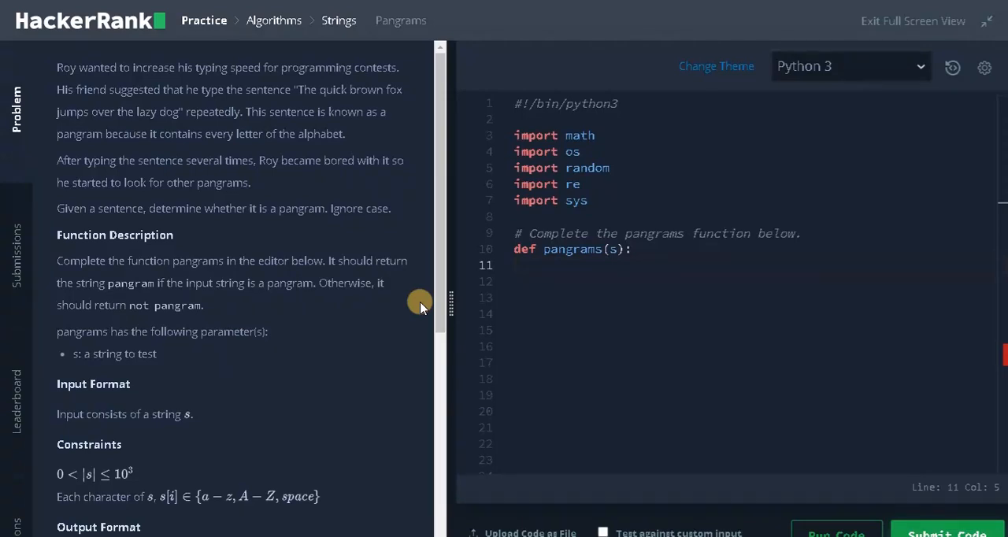
pyautogui.moveTo(185, 163)
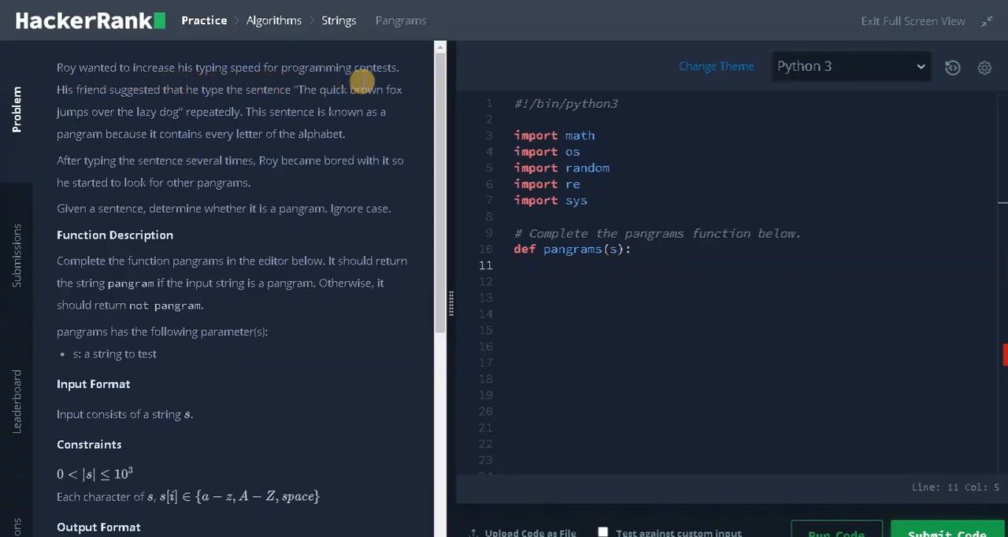
pyautogui.moveTo(164, 102)
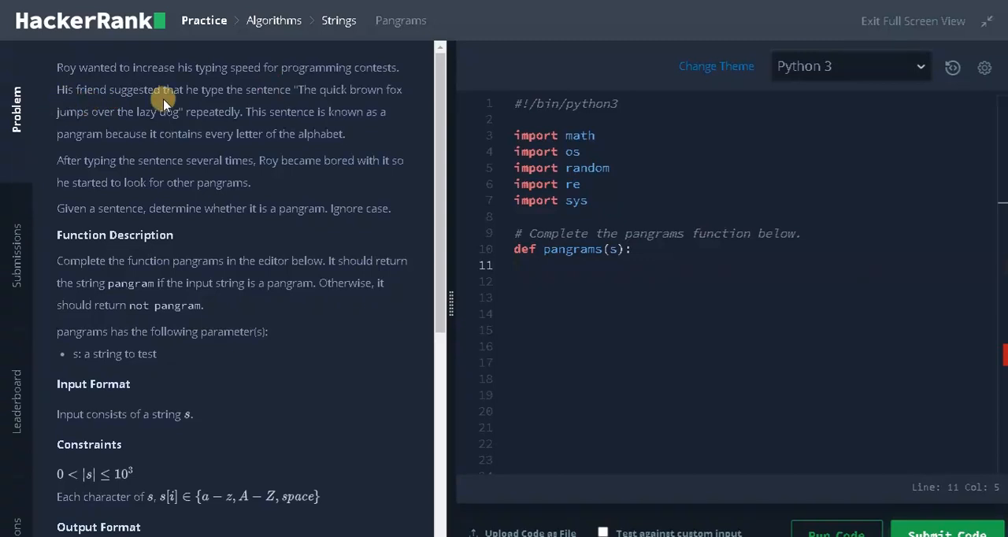
pyautogui.moveTo(298, 104)
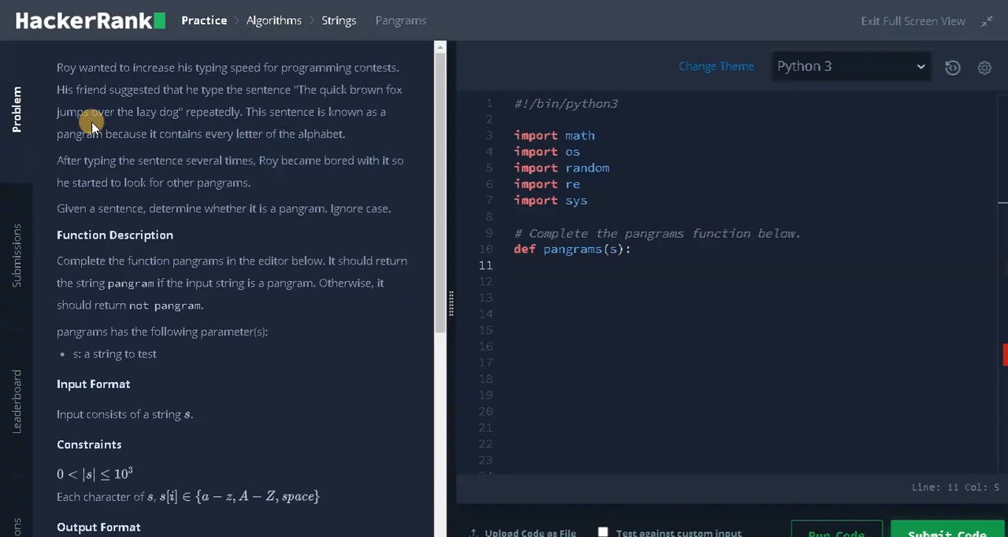
pyautogui.moveTo(229, 126)
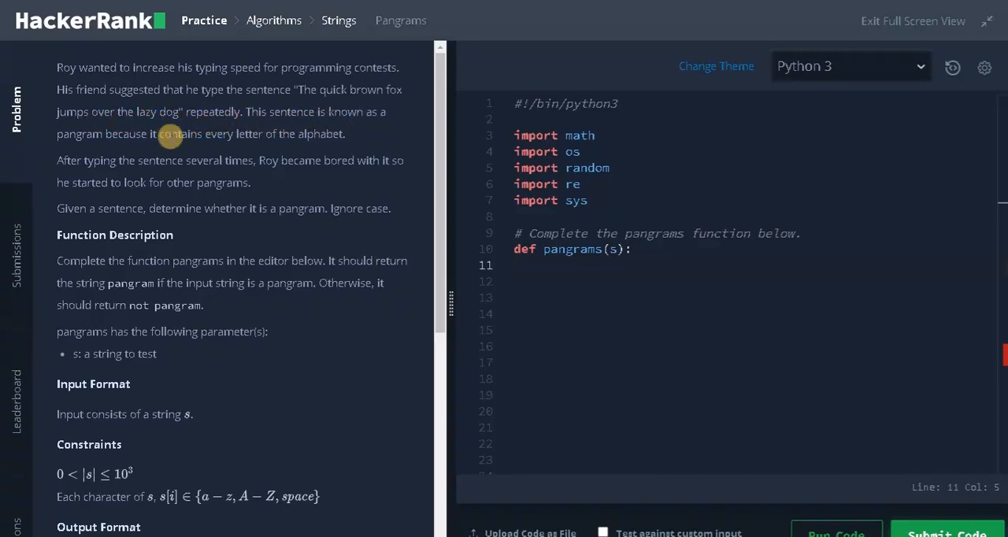
pyautogui.moveTo(219, 148)
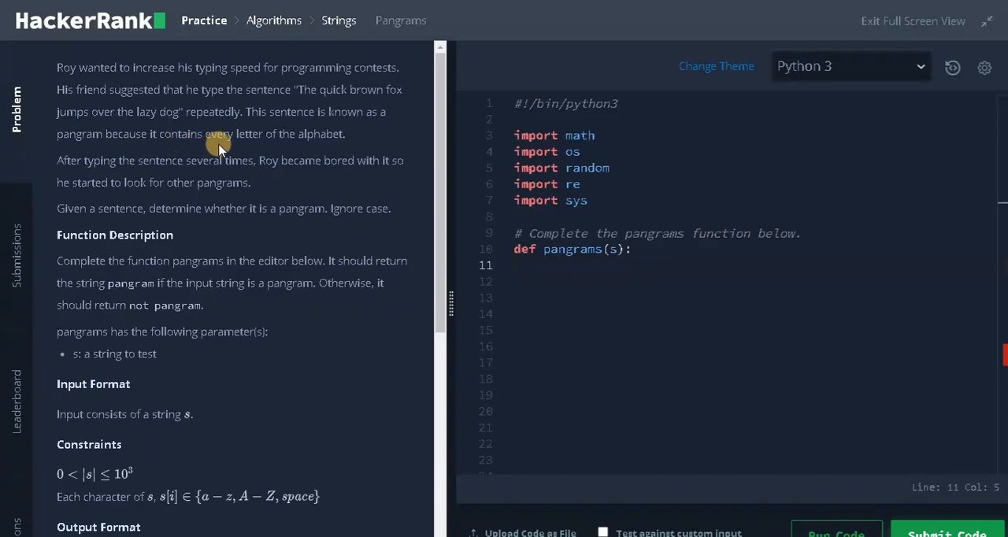
pyautogui.moveTo(79, 173)
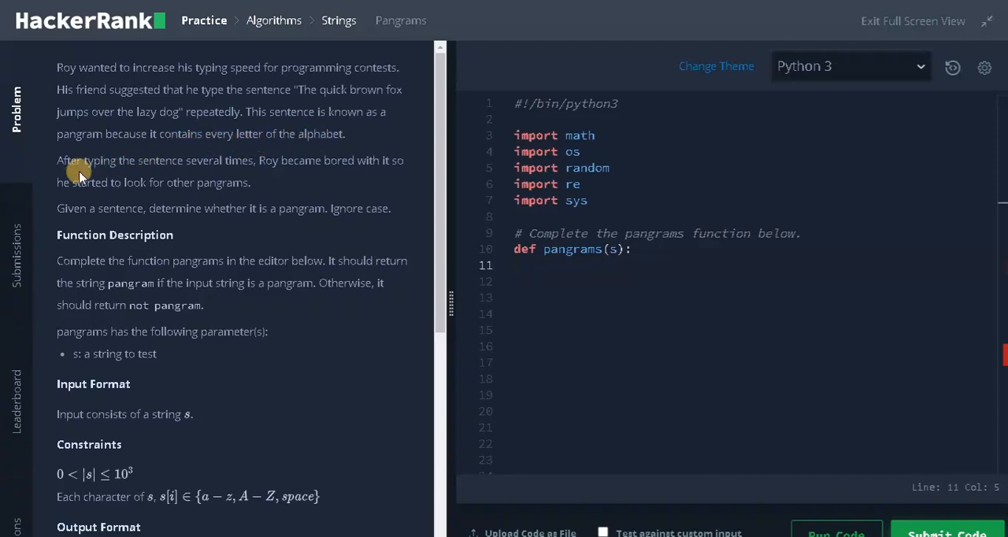
pyautogui.moveTo(287, 176)
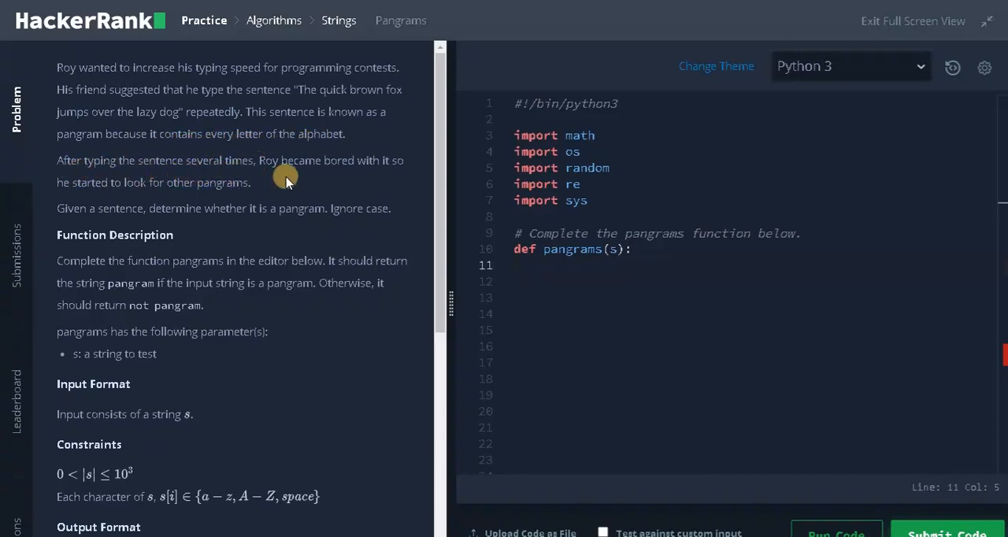
pyautogui.moveTo(375, 175)
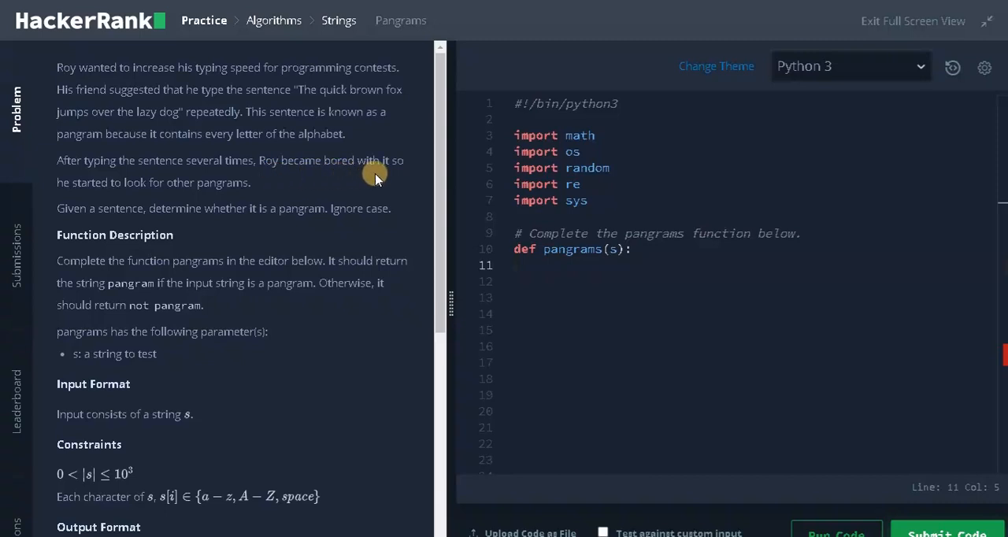
pyautogui.moveTo(180, 197)
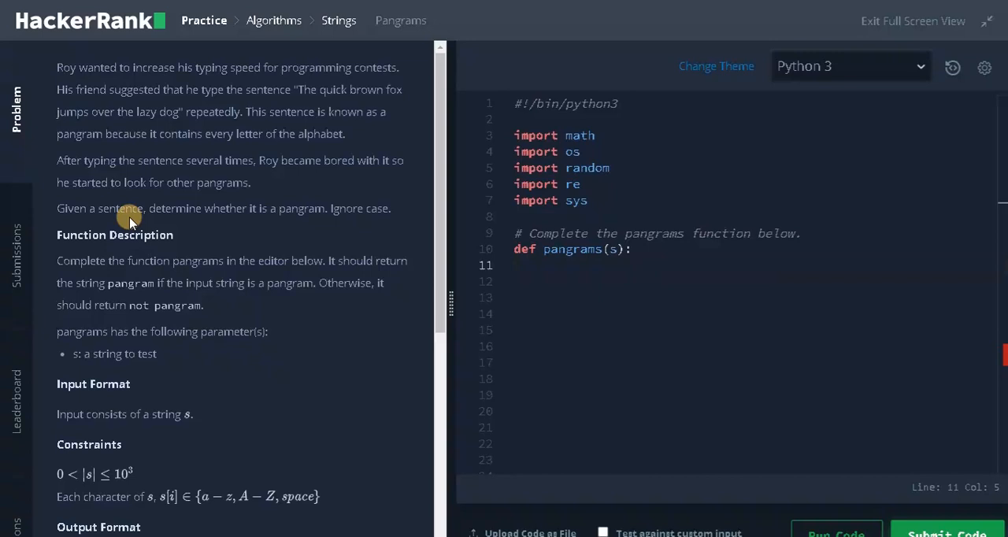
pyautogui.moveTo(306, 219)
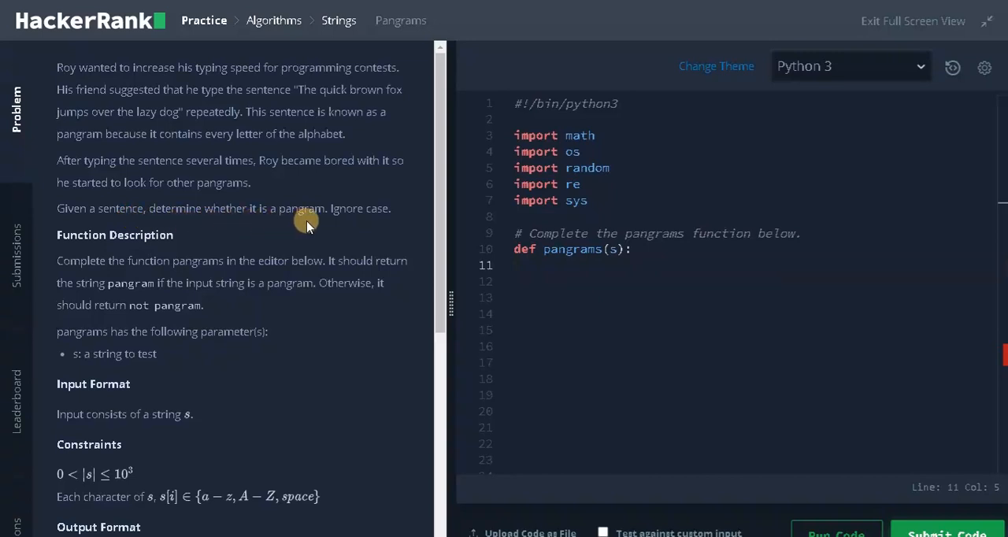
pyautogui.moveTo(337, 221)
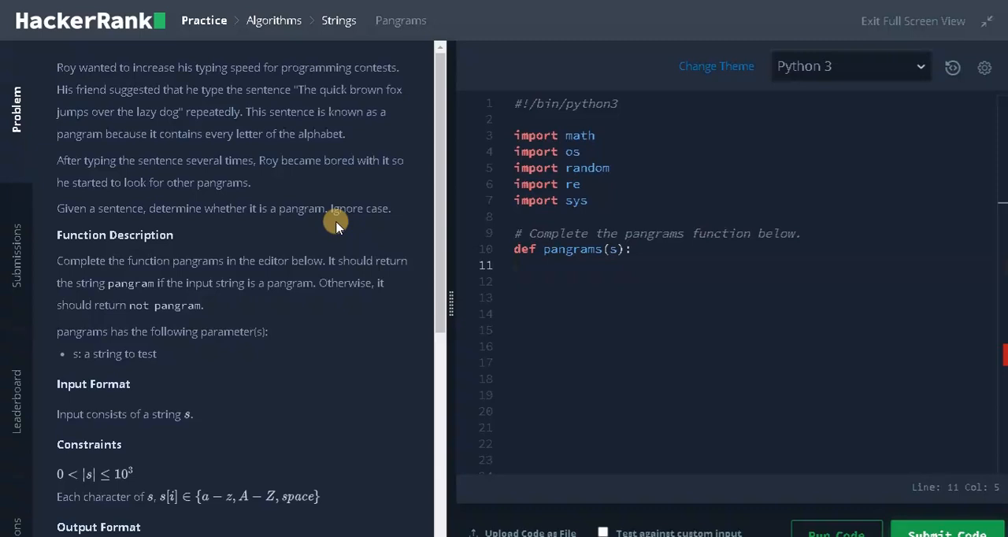
# Step: Add temp = set(s.lower()) - set(' ') as the pangrams function body
pyautogui.scroll(-3)
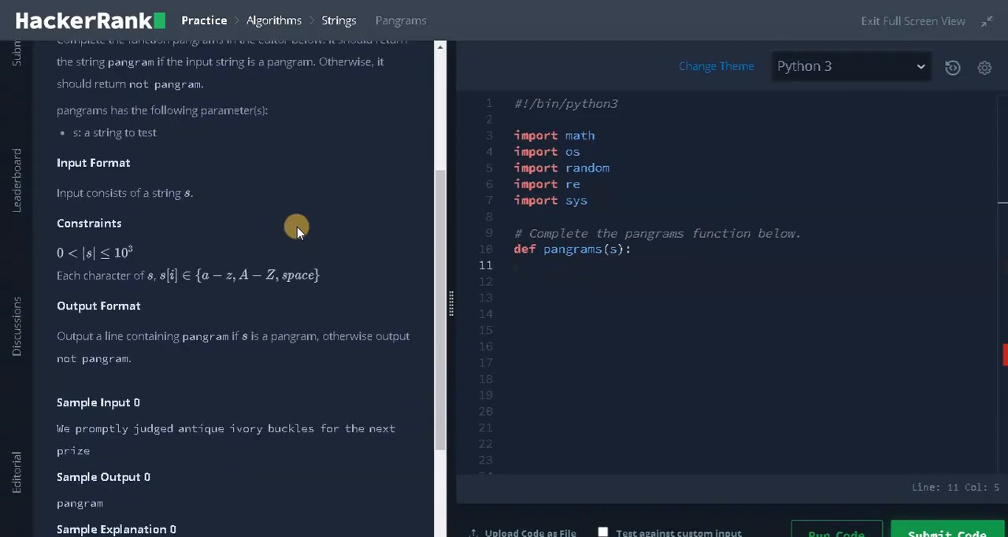
pyautogui.scroll(-3)
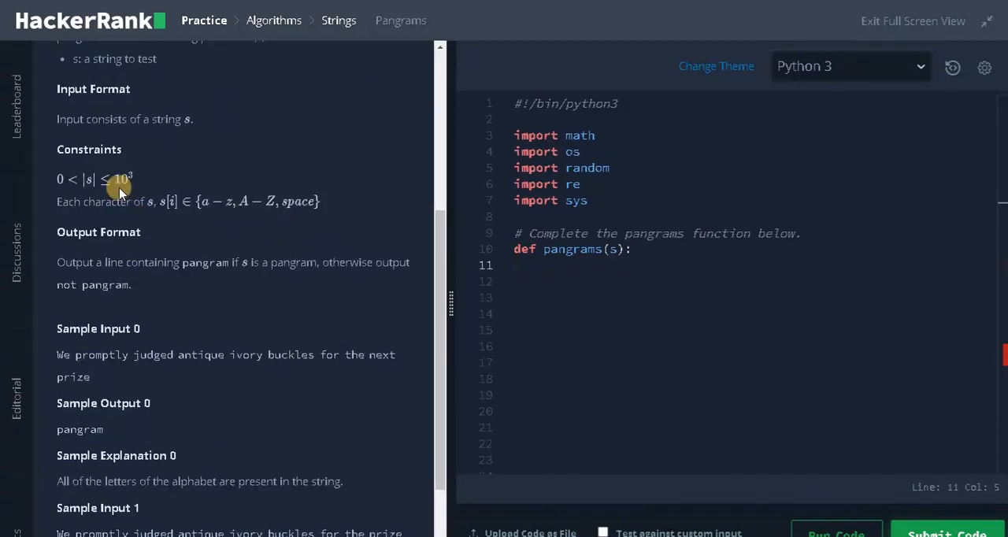
pyautogui.moveTo(126, 186)
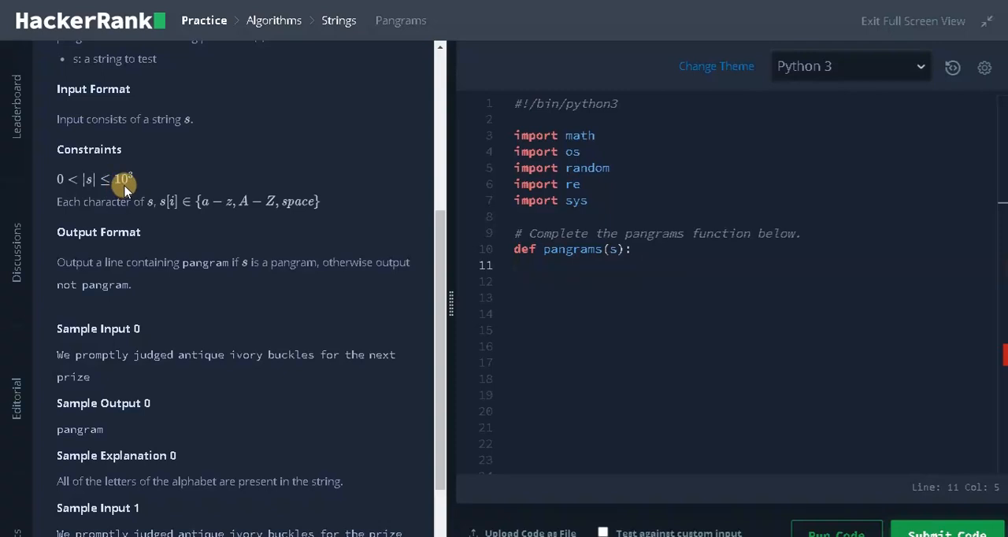
pyautogui.moveTo(148, 187)
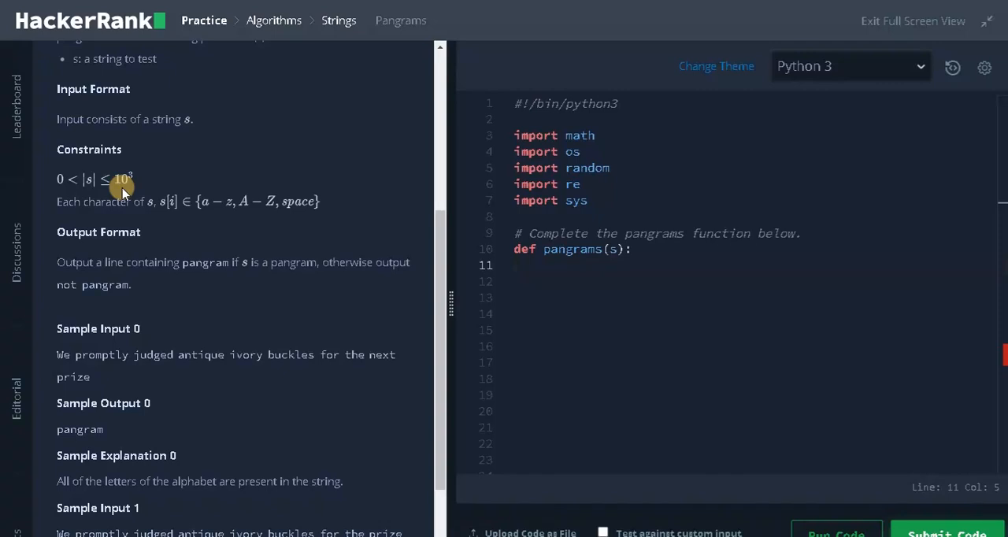
pyautogui.scroll(-3)
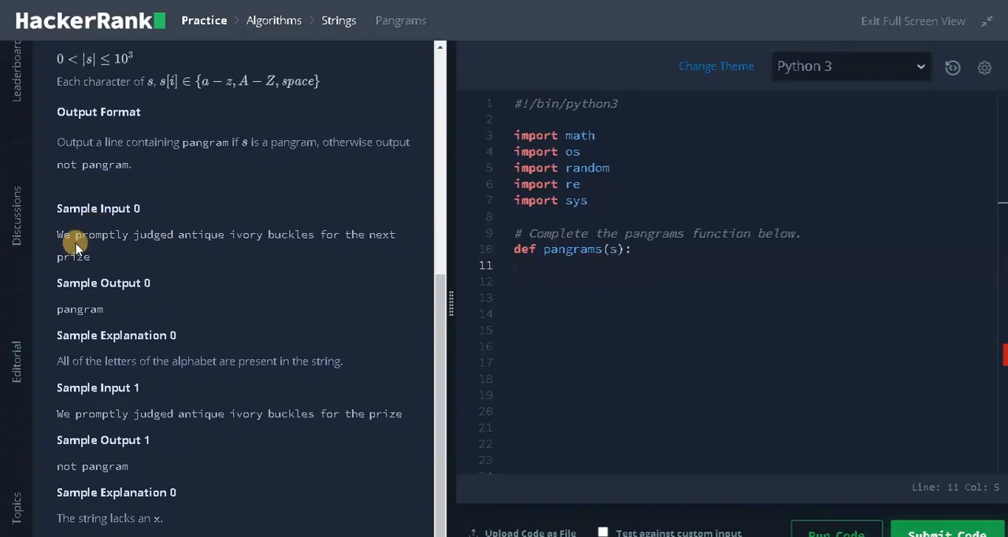
pyautogui.moveTo(145, 250)
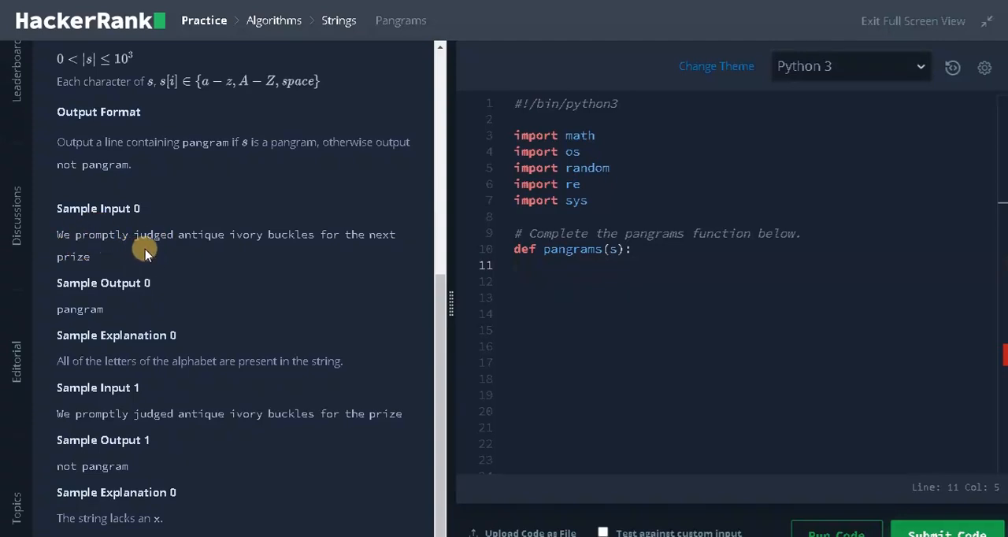
pyautogui.moveTo(328, 244)
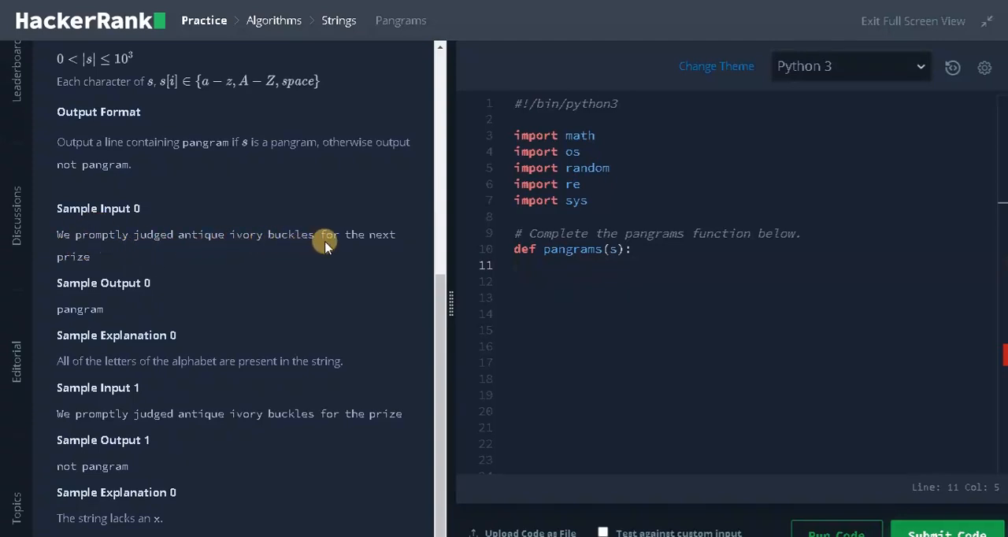
pyautogui.moveTo(107, 305)
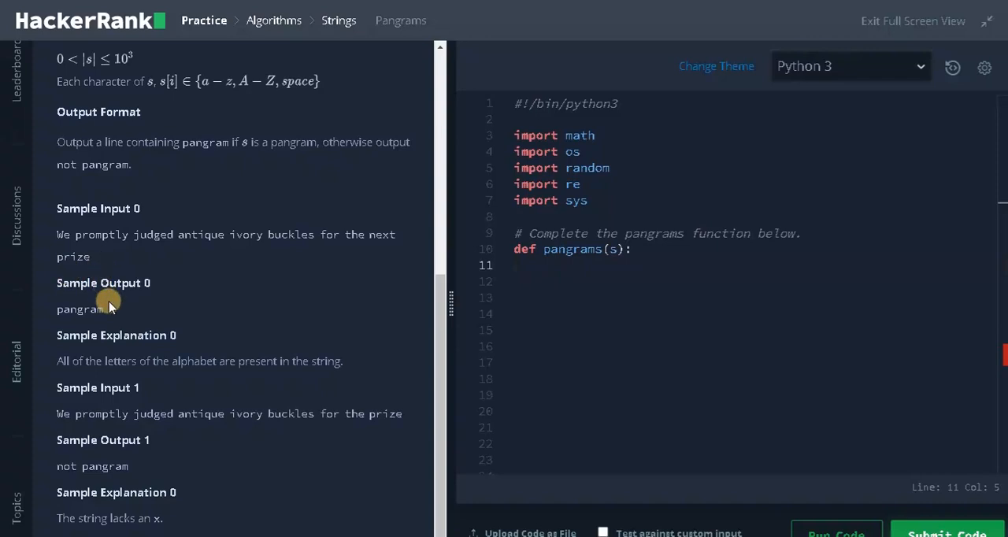
pyautogui.moveTo(104, 325)
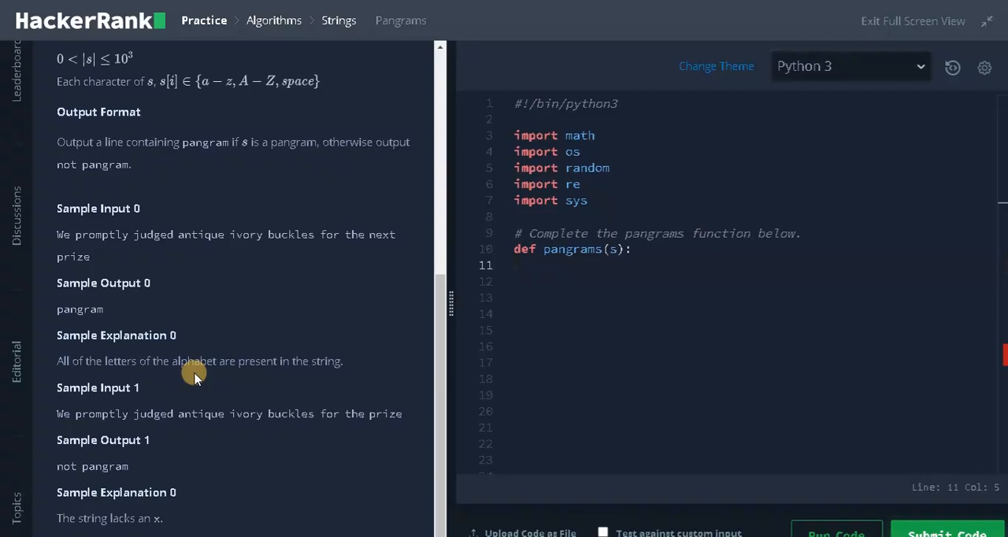
pyautogui.moveTo(132, 346)
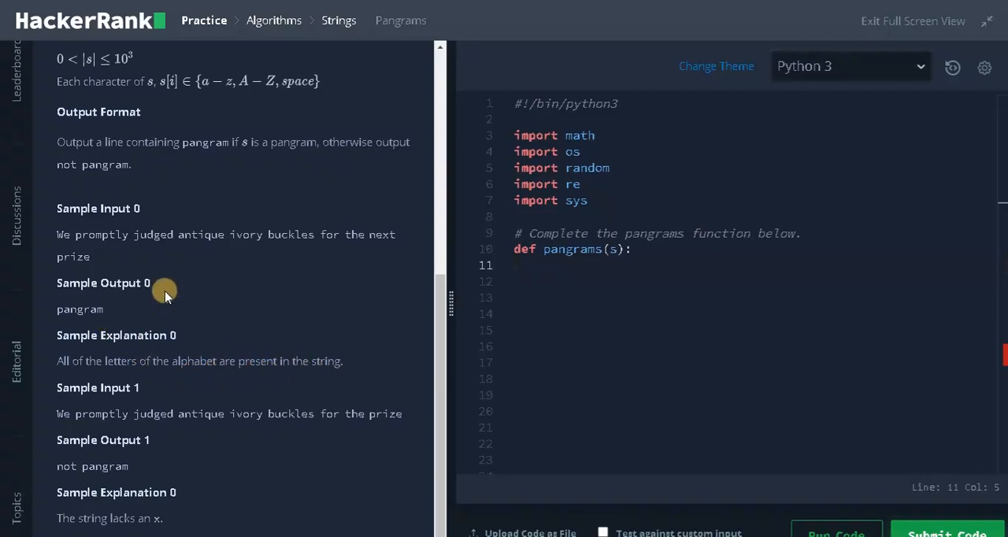
pyautogui.moveTo(76, 428)
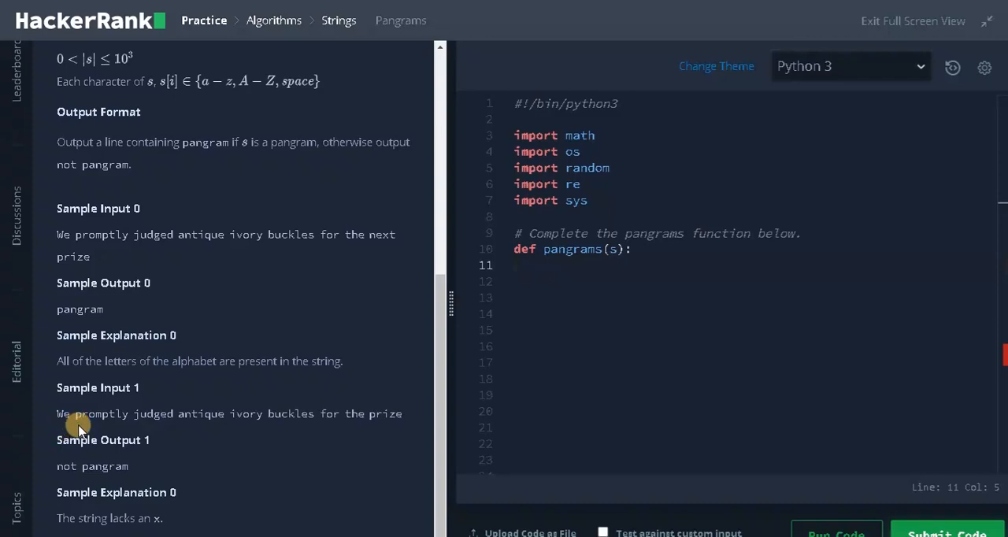
pyautogui.moveTo(302, 434)
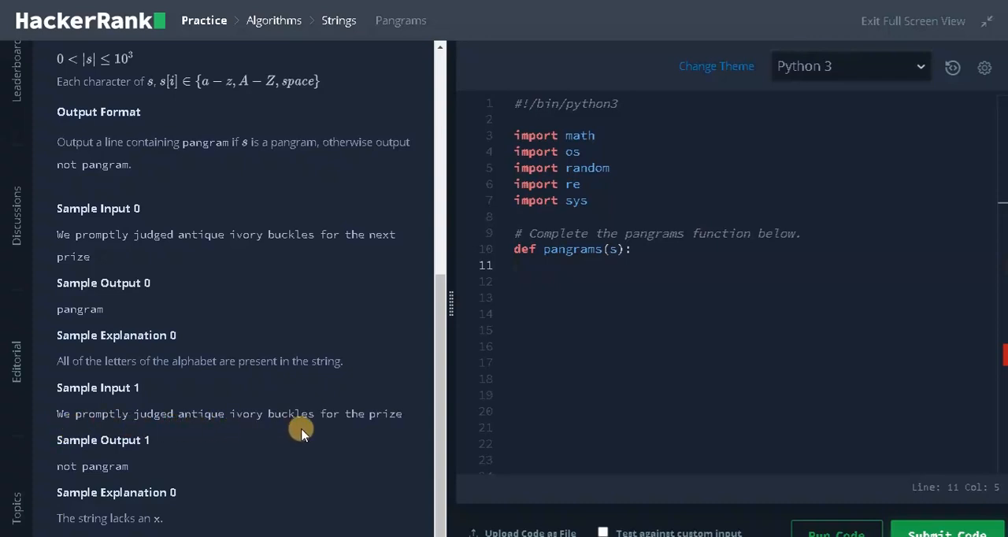
pyautogui.moveTo(282, 431)
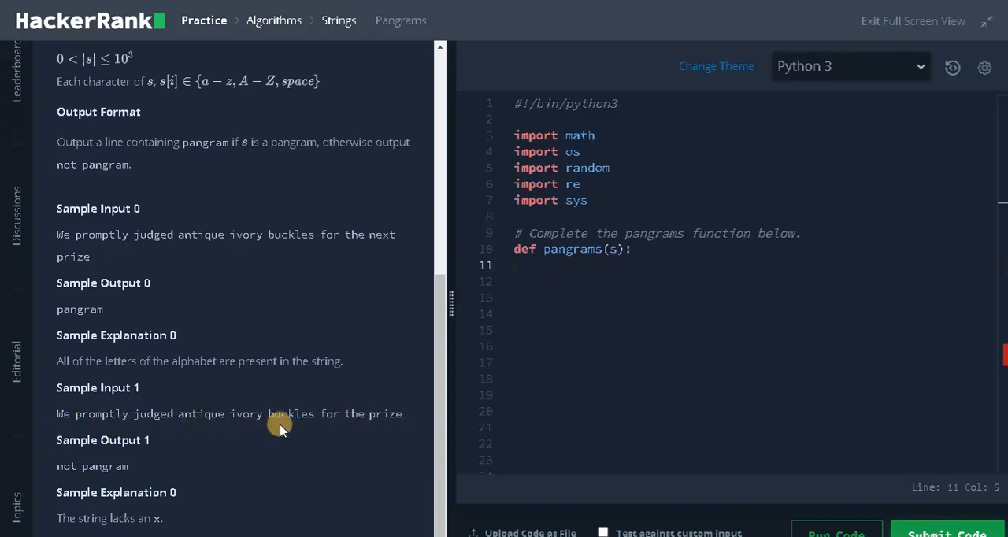
pyautogui.moveTo(296, 413)
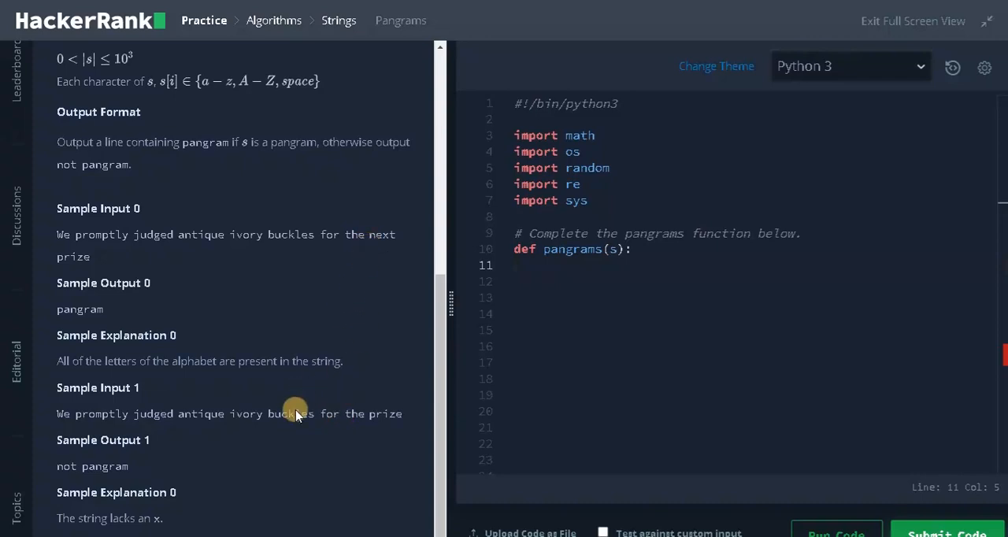
pyautogui.moveTo(117, 479)
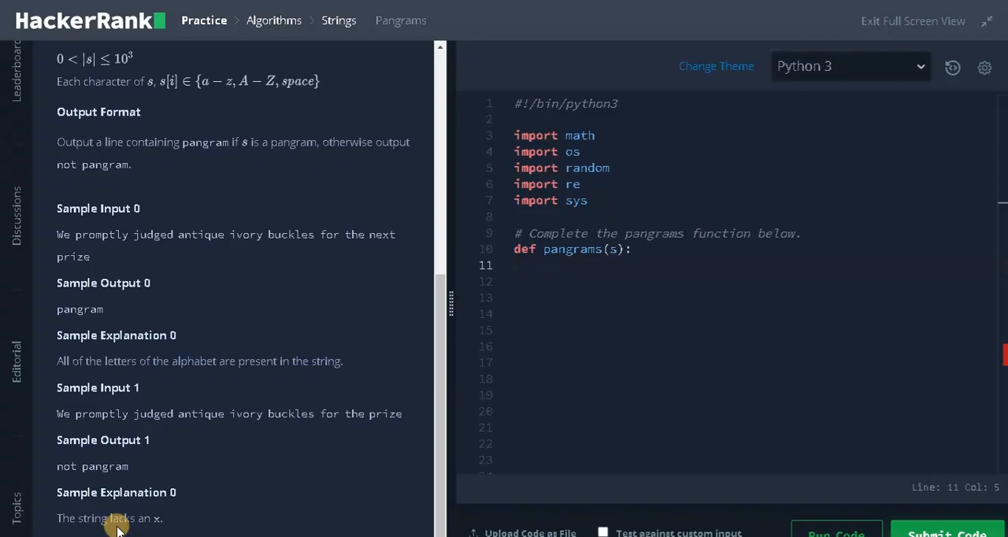
pyautogui.moveTo(245, 460)
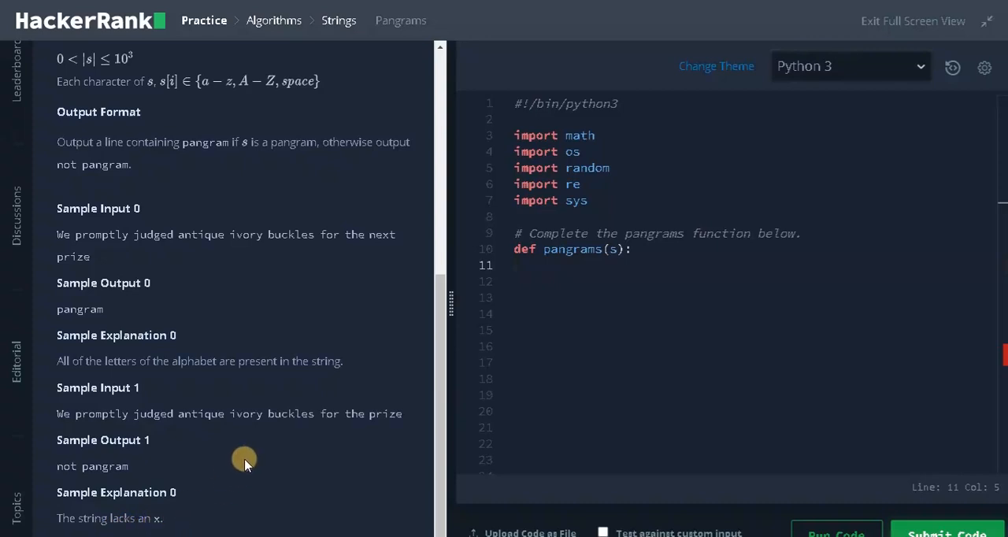
pyautogui.moveTo(164, 520)
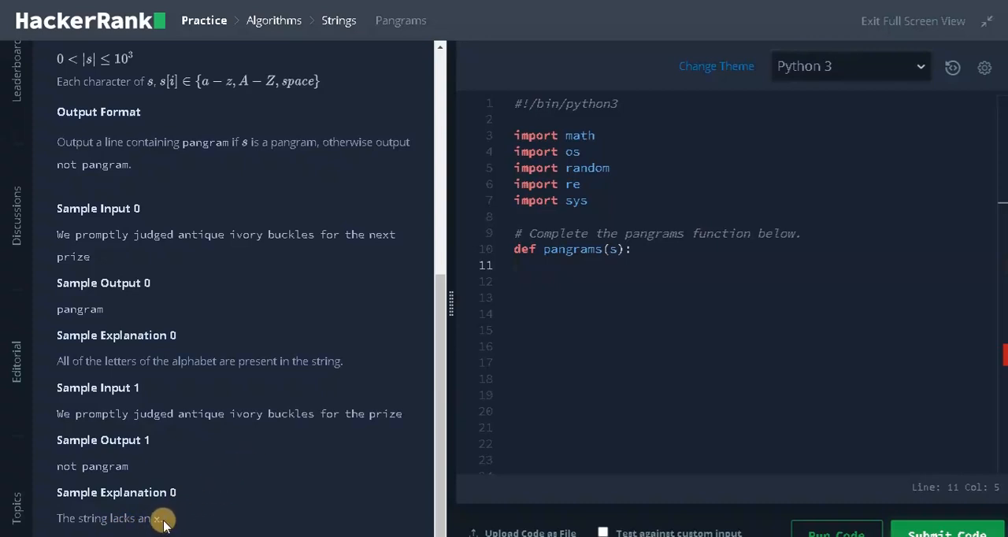
pyautogui.moveTo(189, 476)
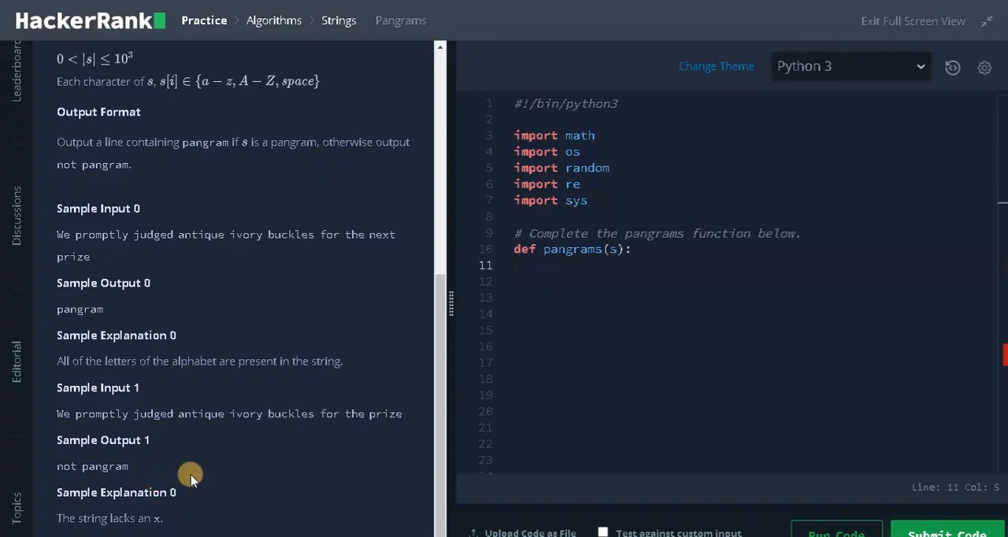
pyautogui.moveTo(239, 455)
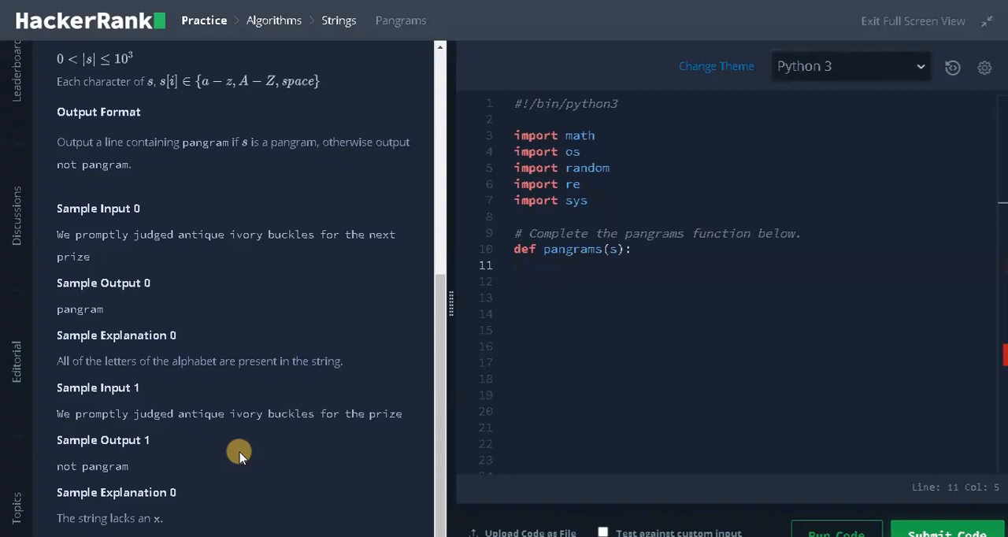
pyautogui.moveTo(219, 382)
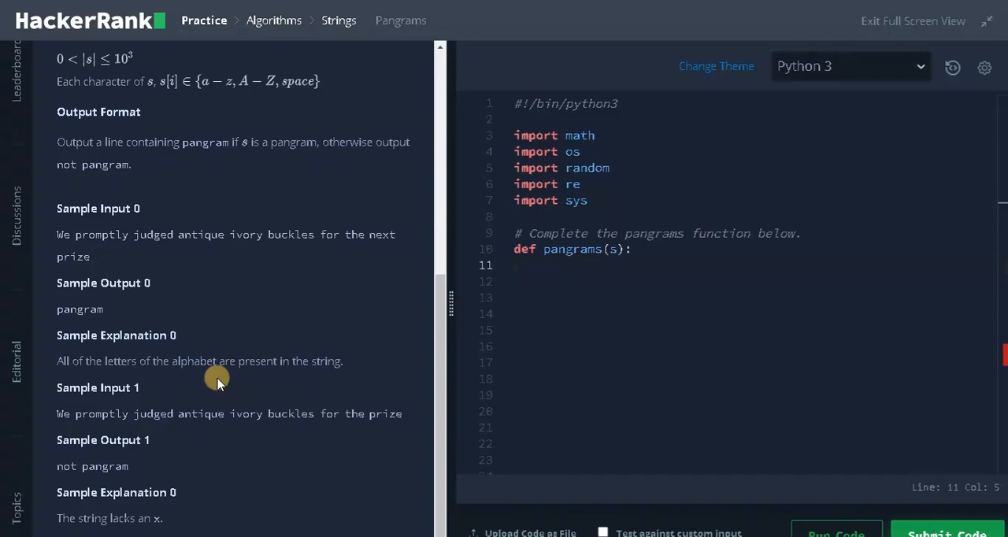
pyautogui.moveTo(220, 378)
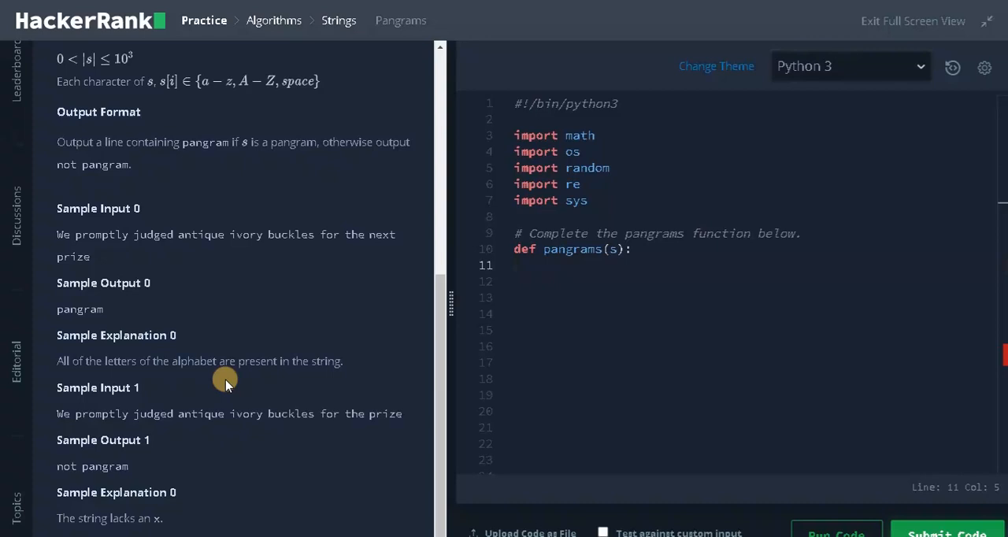
pyautogui.moveTo(523, 312)
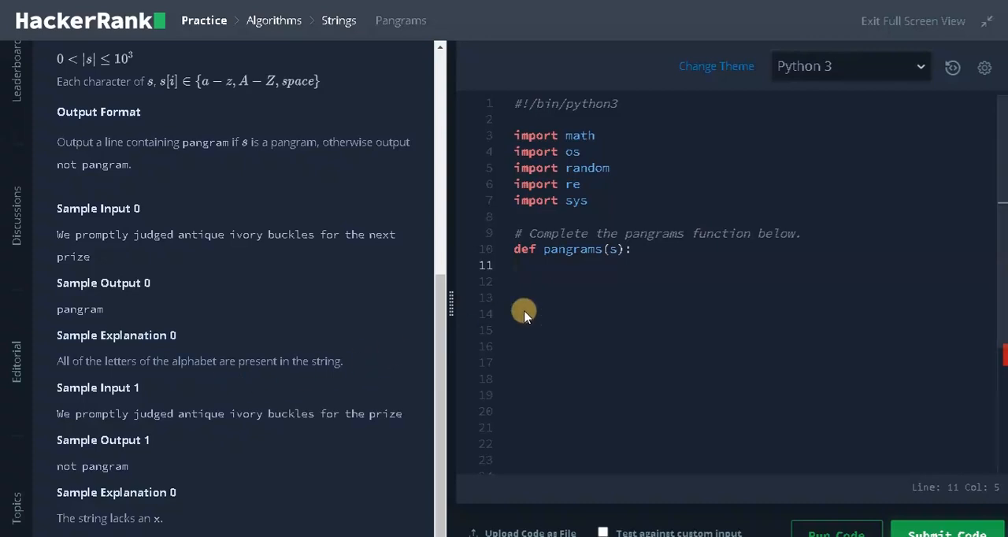
pyautogui.click(567, 265)
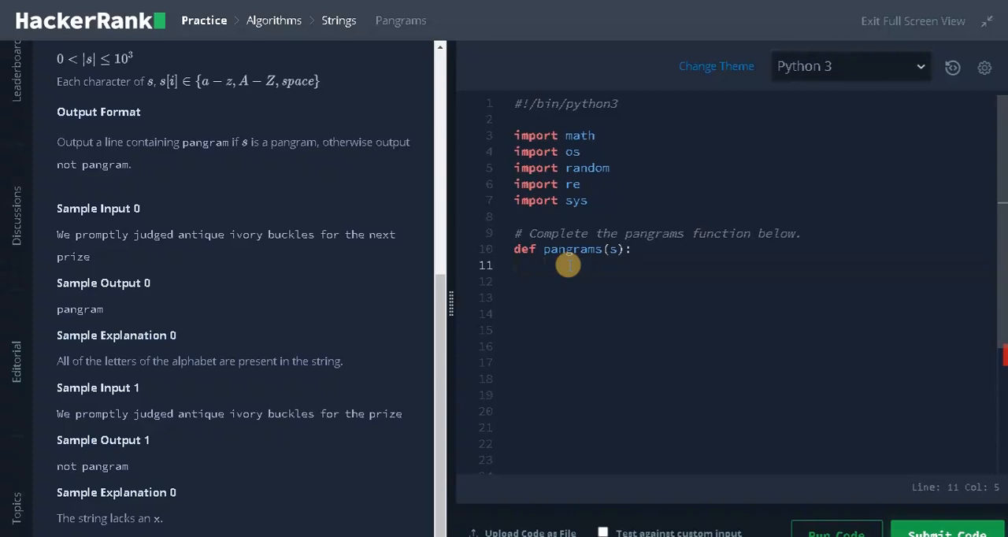
pyautogui.write('temp')
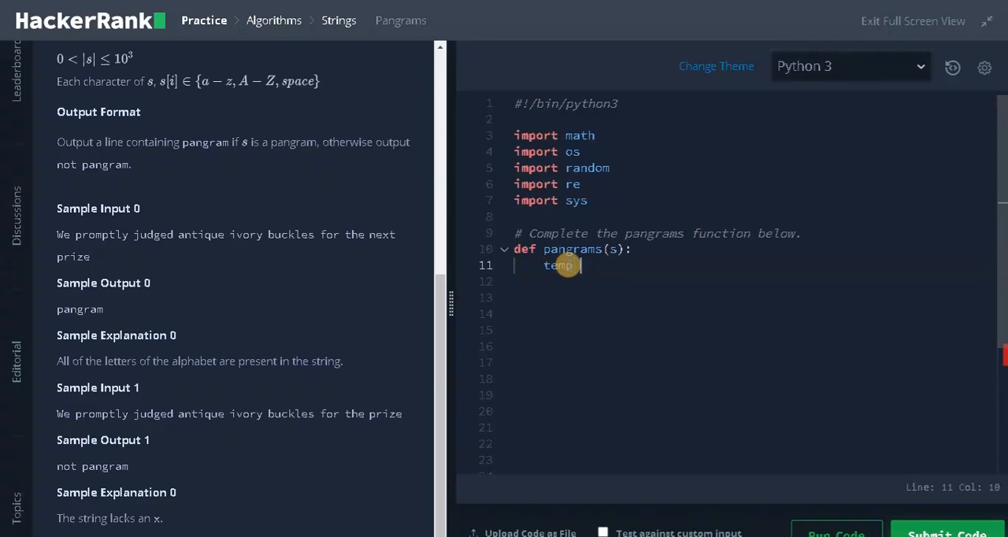
pyautogui.write('= set(')
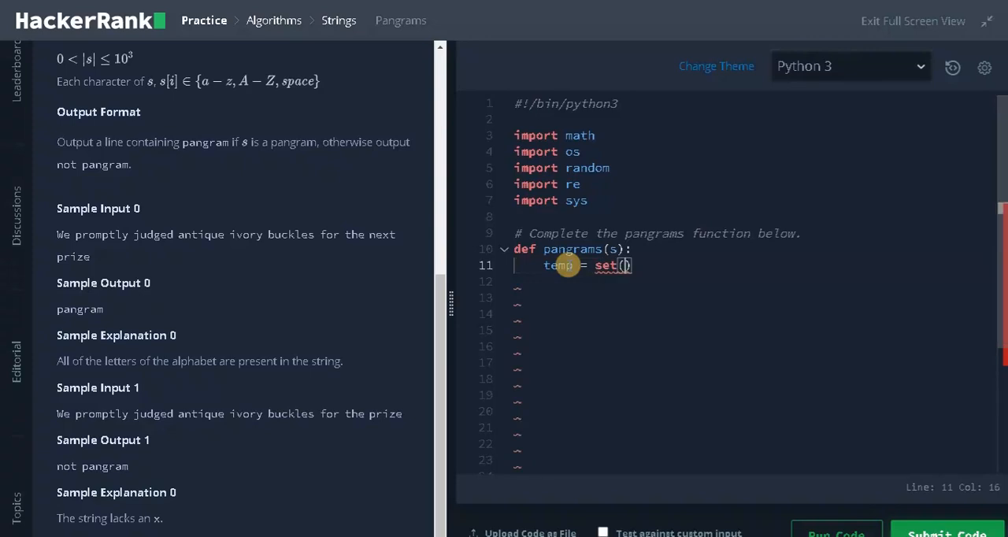
pyautogui.write('s.')
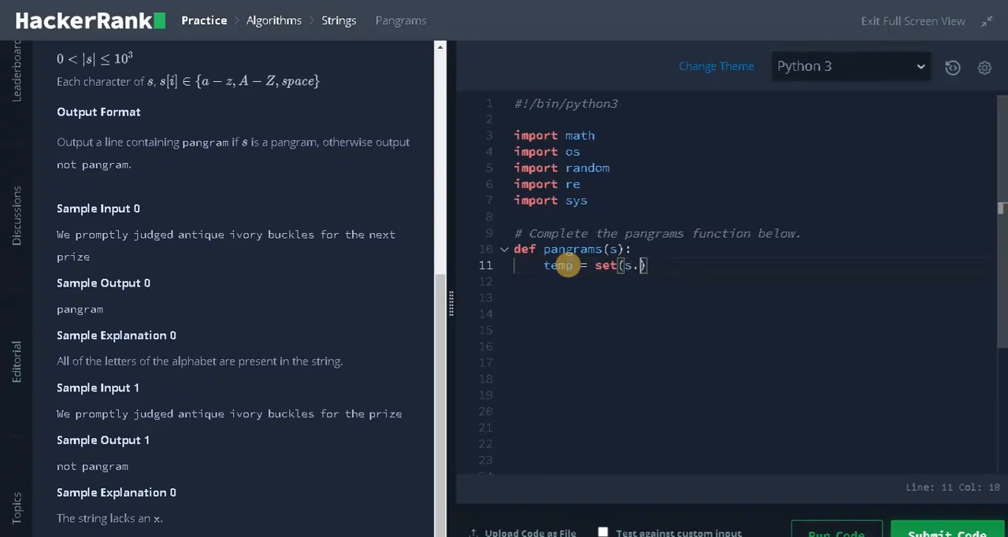
pyautogui.write('lower()')
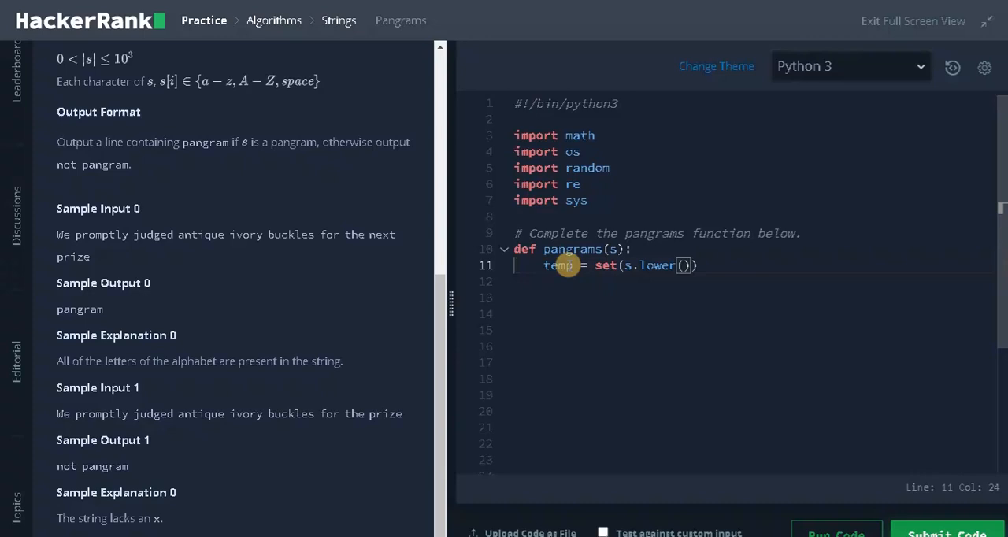
pyautogui.moveTo(633, 276)
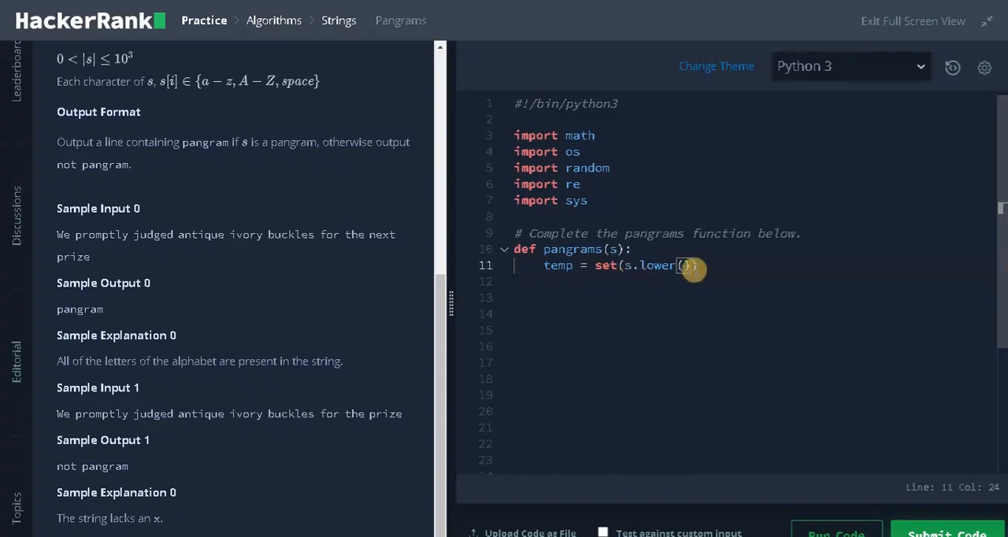
pyautogui.write(')')
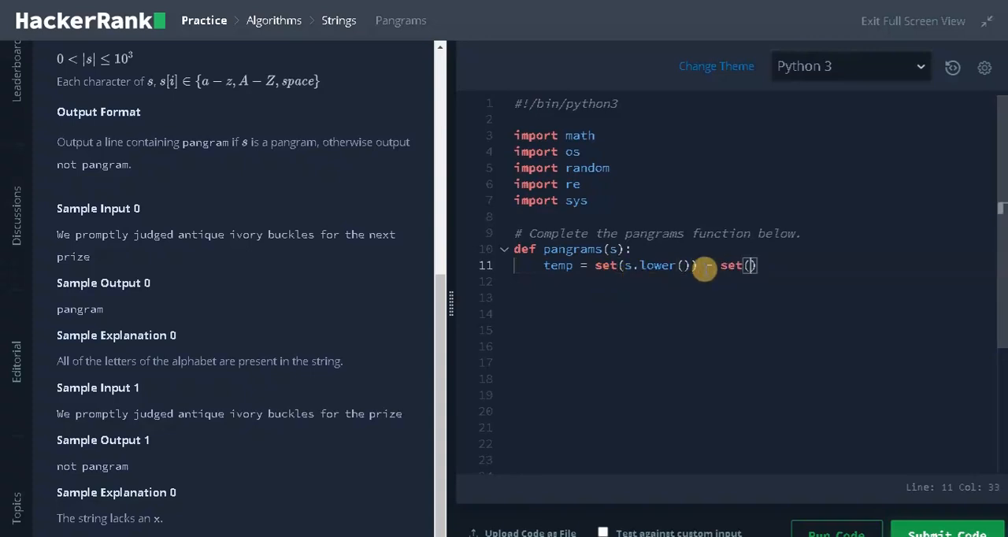
pyautogui.write("' '")
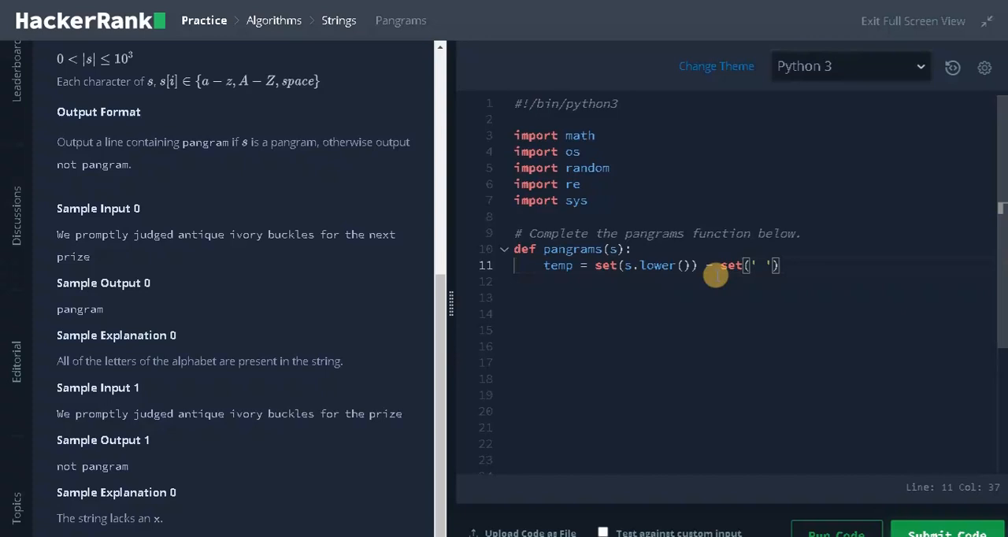
pyautogui.moveTo(724, 270)
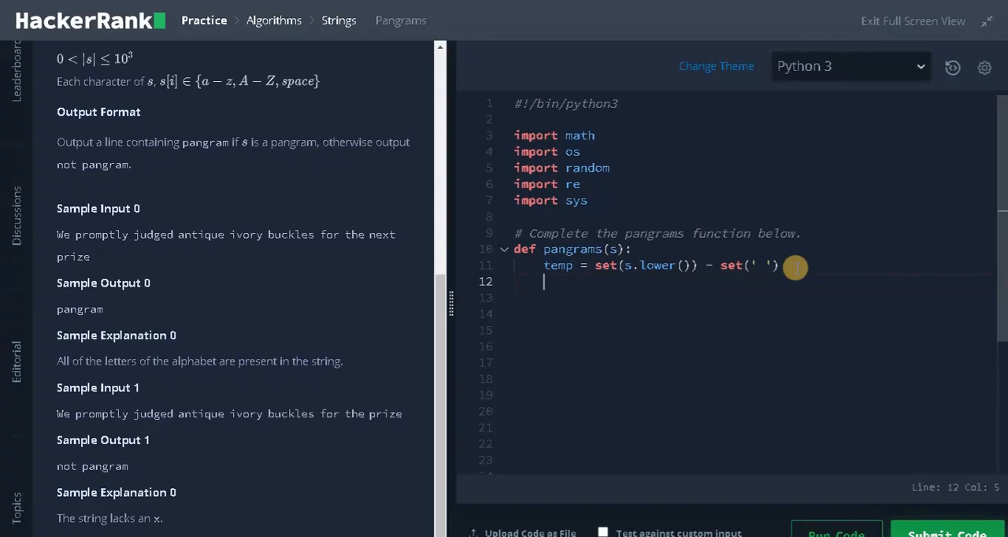
# Step: Add print(temp) to output the letter set
pyautogui.write('print')
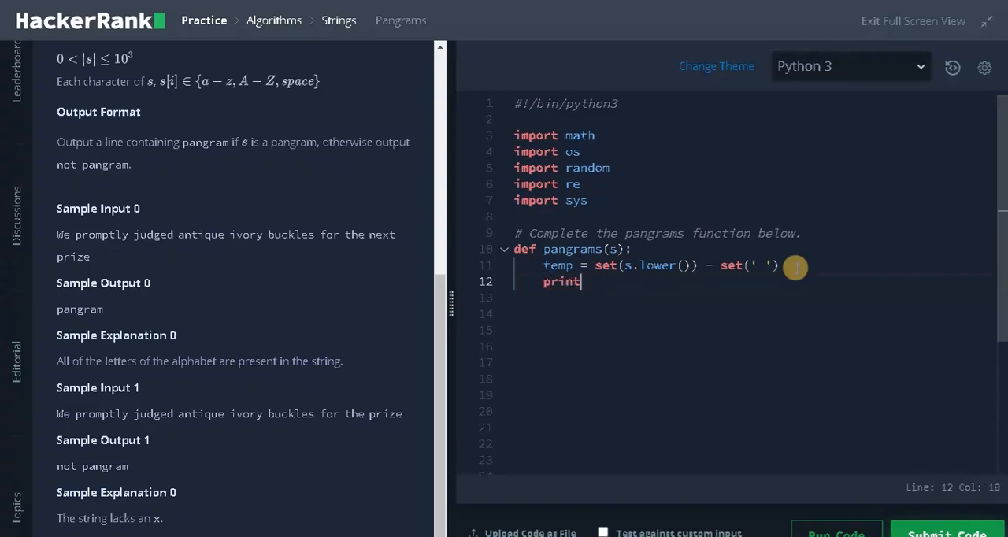
pyautogui.write('(temp)')
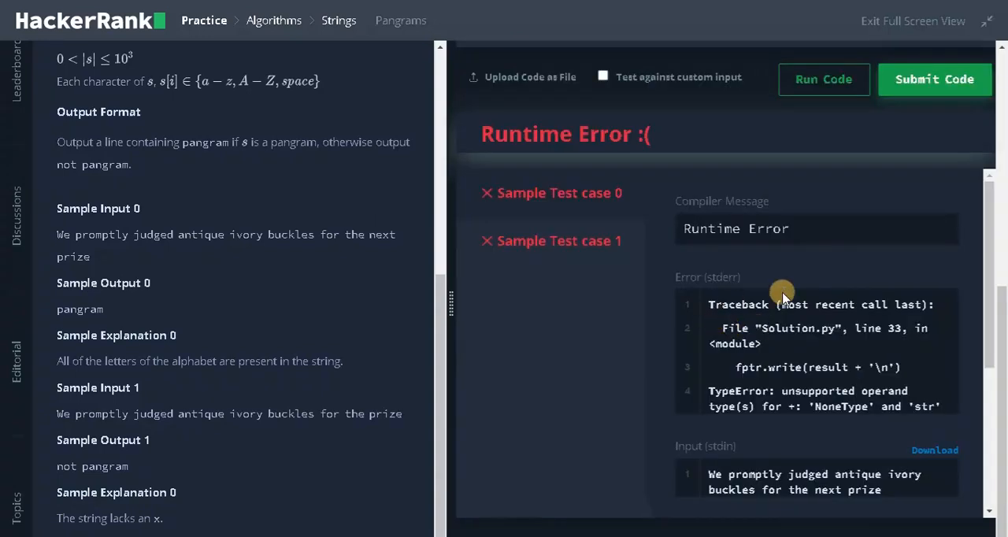
pyautogui.scroll(-3)
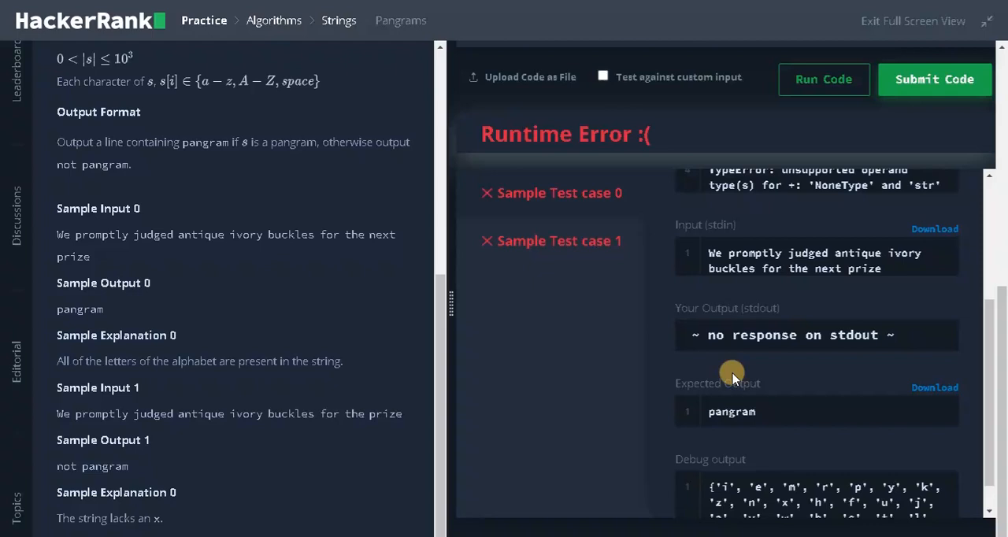
pyautogui.scroll(-3)
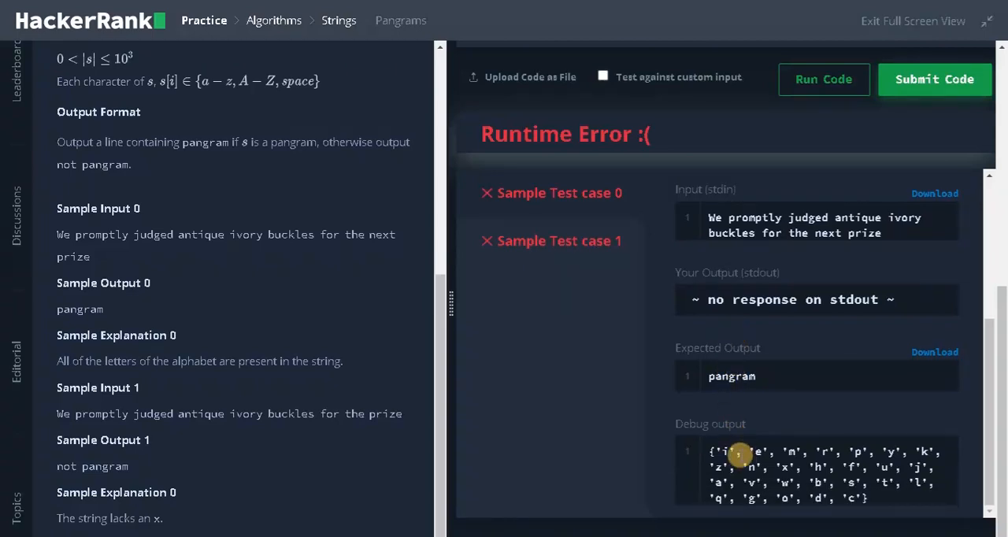
pyautogui.moveTo(866, 444)
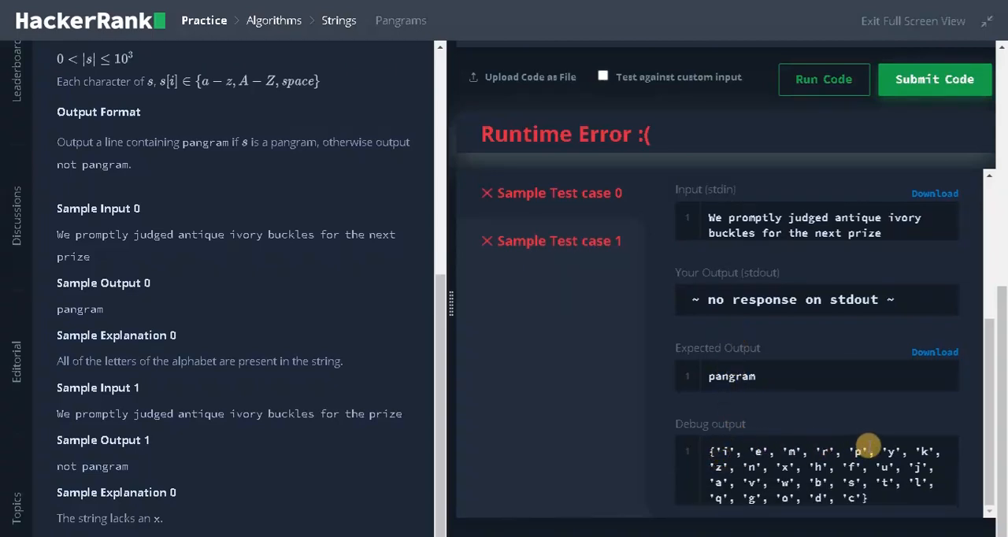
pyautogui.moveTo(722, 463)
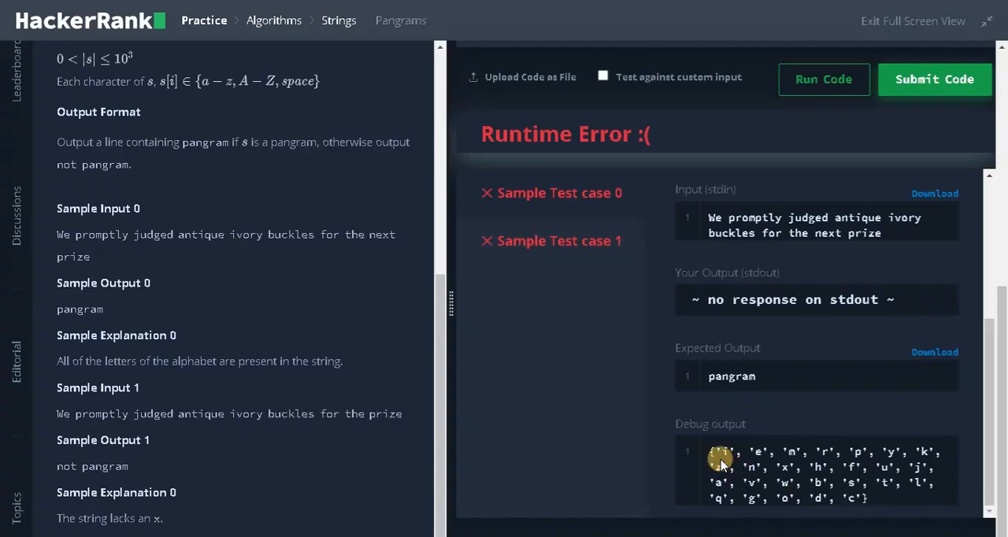
pyautogui.moveTo(790, 384)
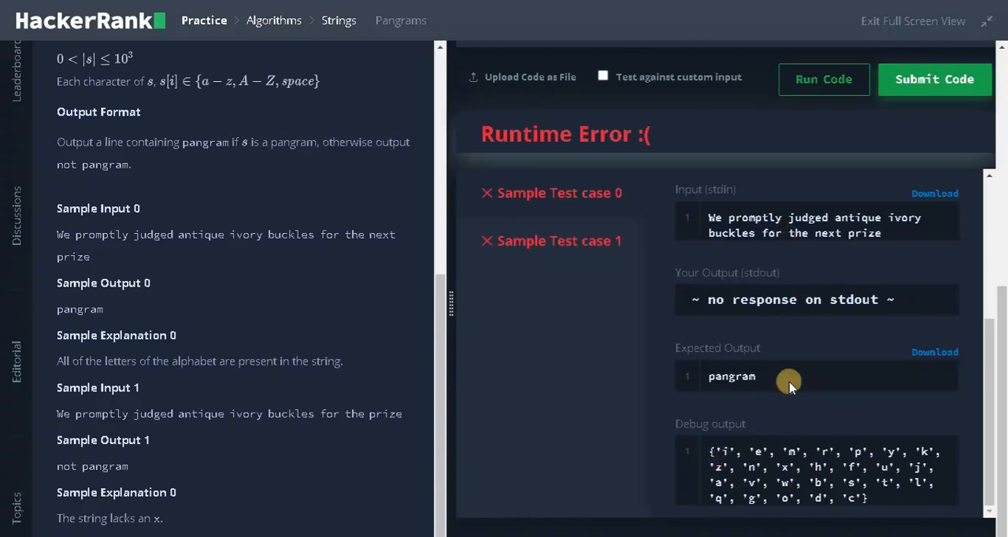
pyautogui.moveTo(800, 469)
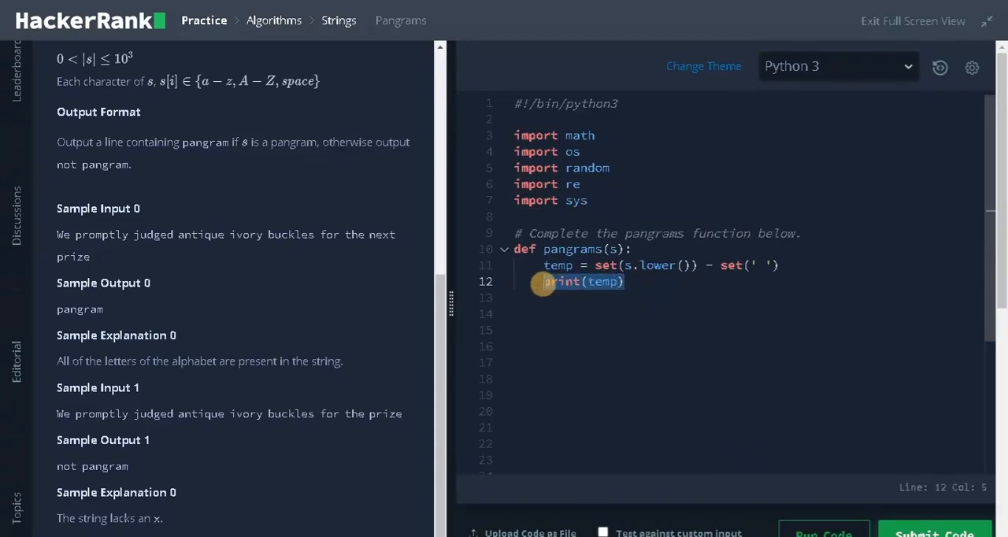
# Step: Add comments 'create a set with unique characters' and '# main logic'
pyautogui.write('#')
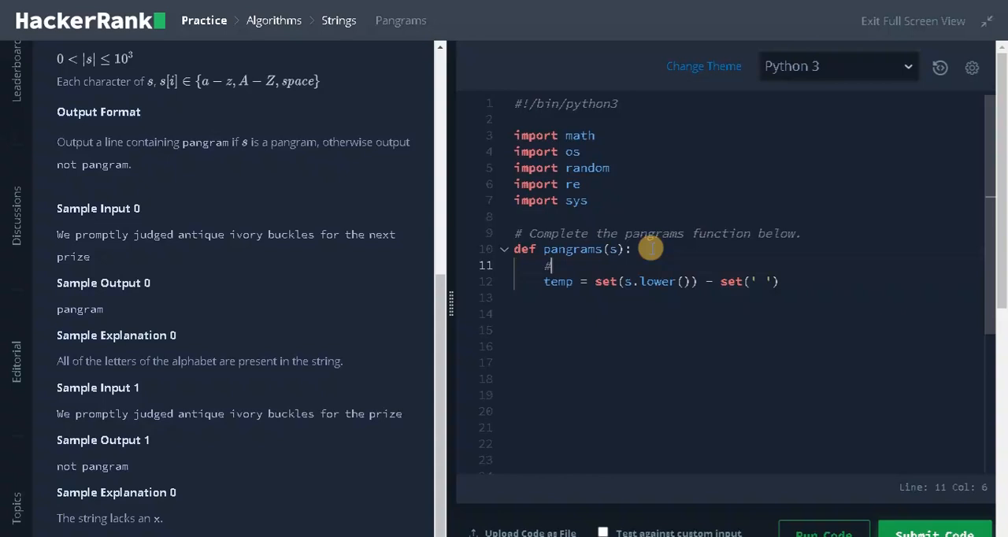
pyautogui.write('create a se')
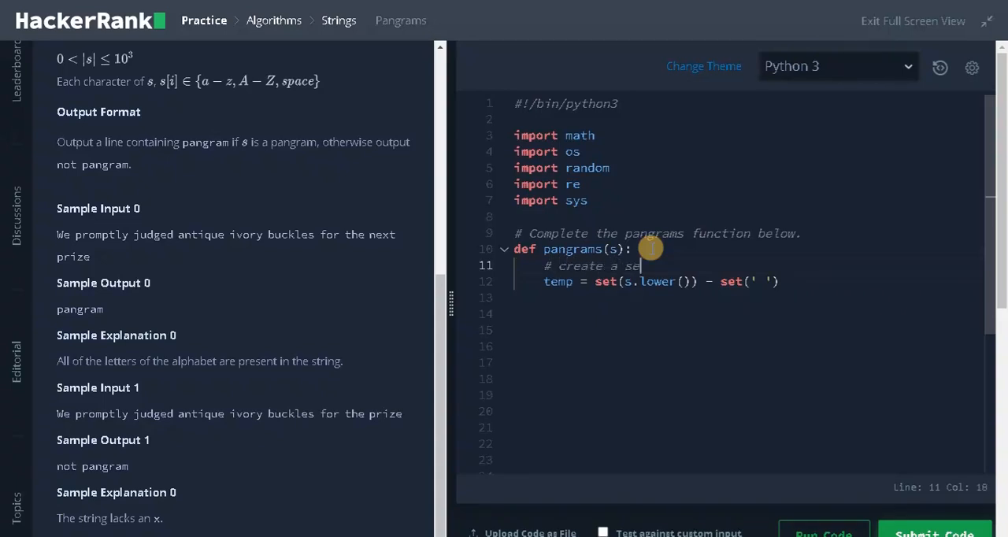
pyautogui.write('with')
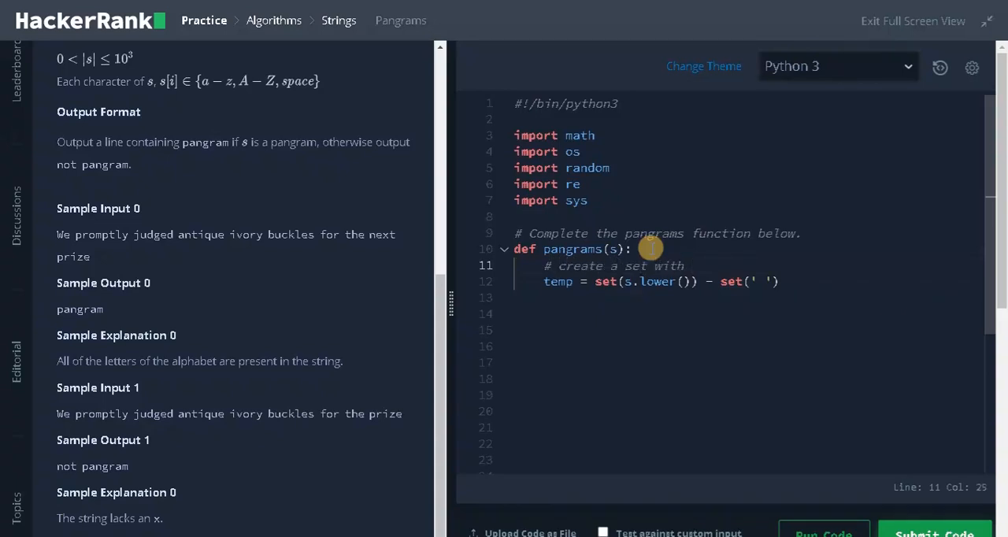
pyautogui.write('unique')
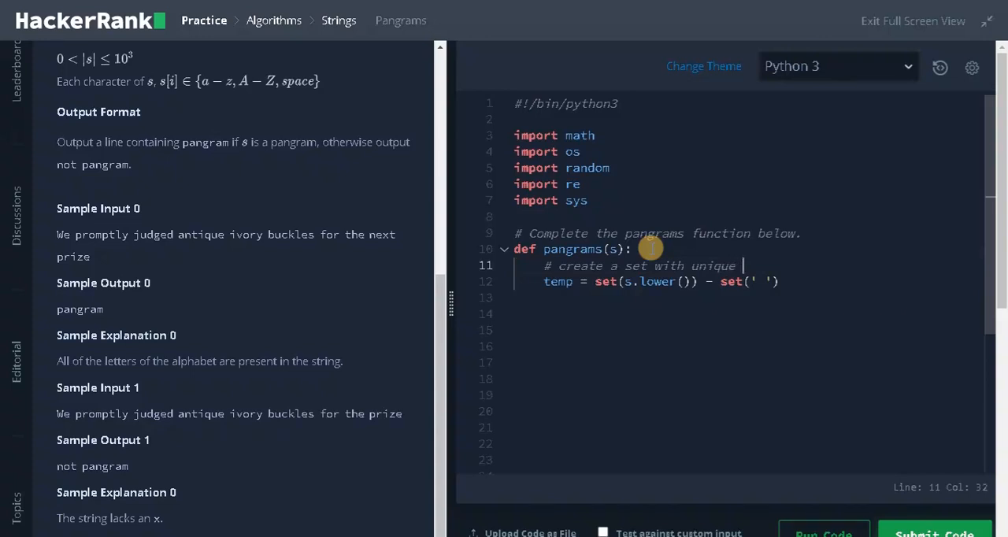
pyautogui.write('characters')
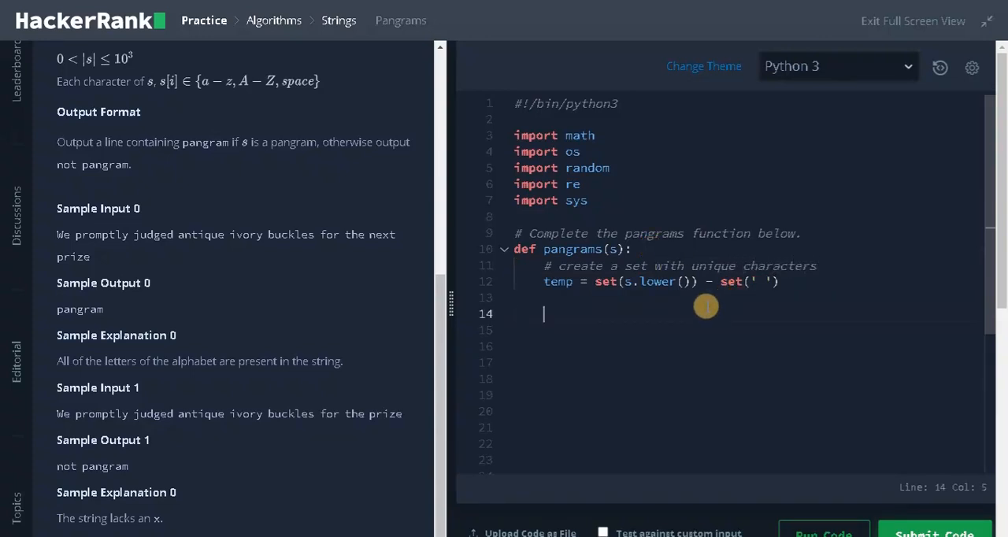
pyautogui.write('# main logi')
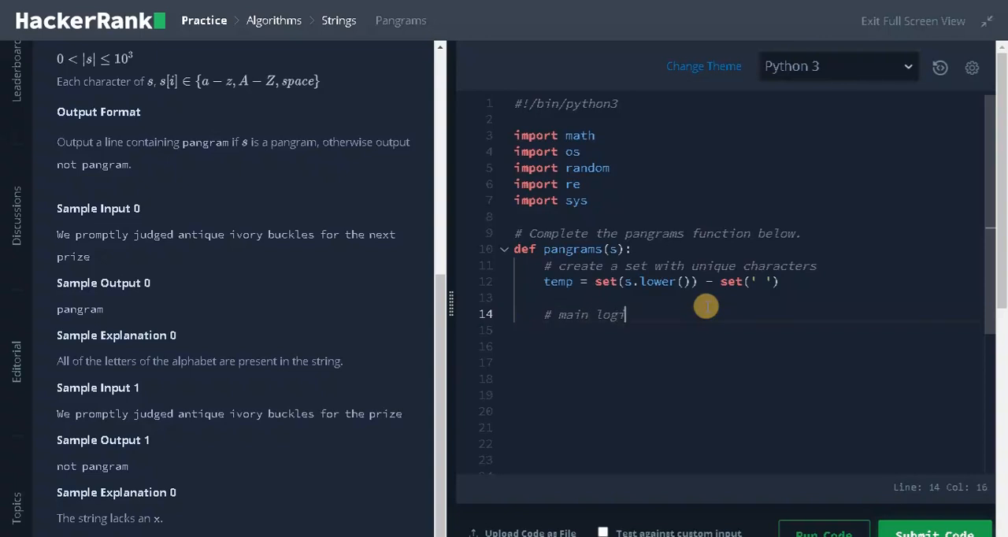
# Step: Return "pangram" if len(temp) == 26, else return "not pangram"
pyautogui.write('if')
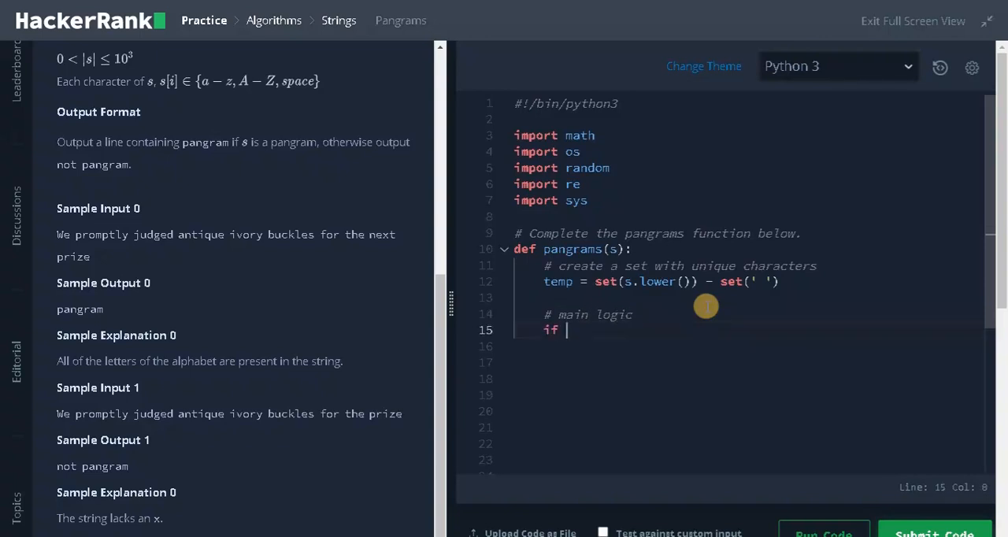
pyautogui.write('len(temp)')
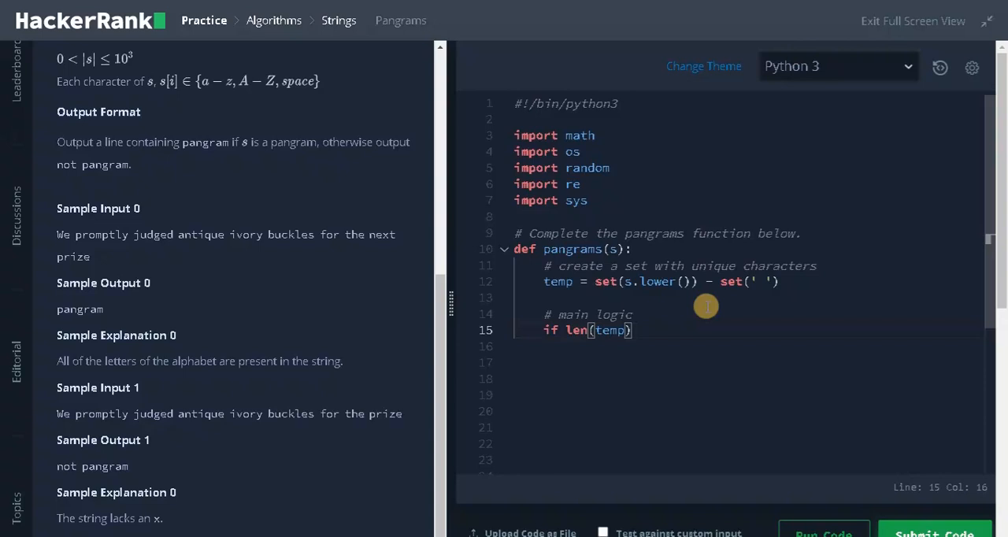
pyautogui.write('== 2')
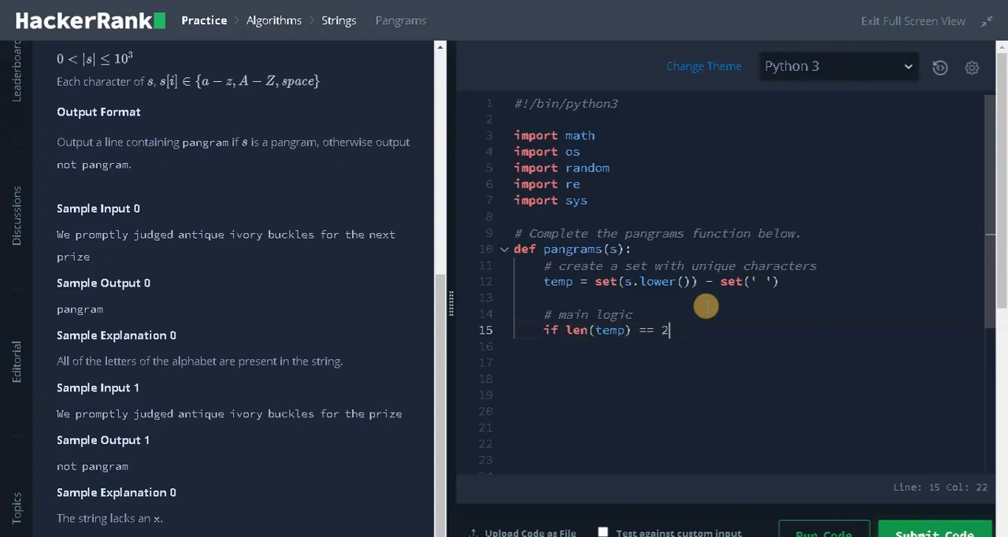
pyautogui.write('6:')
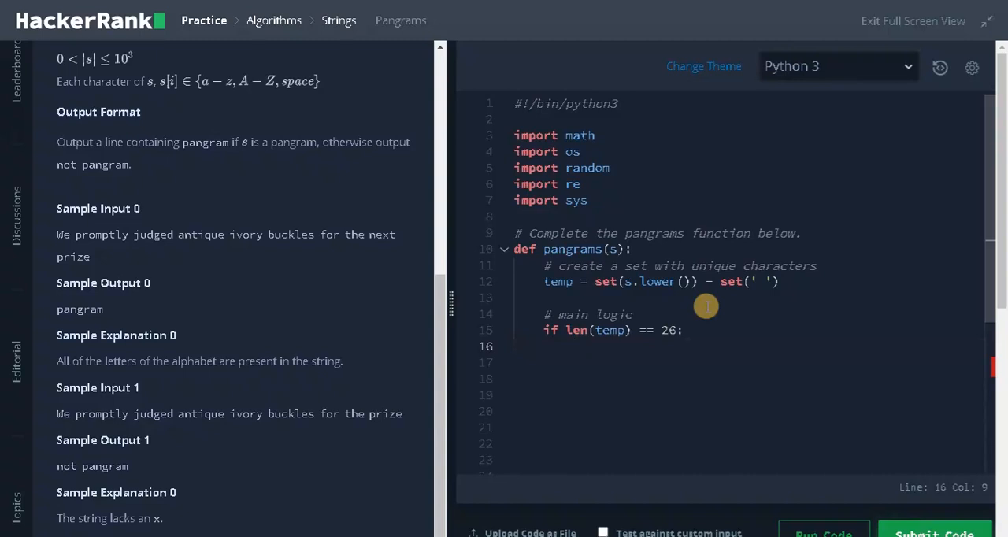
pyautogui.write('return')
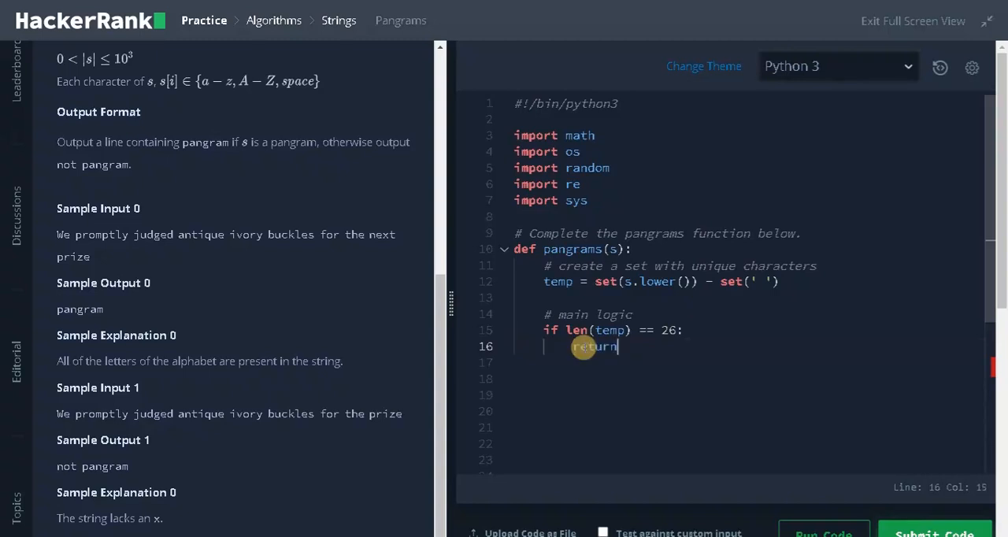
pyautogui.write('"')
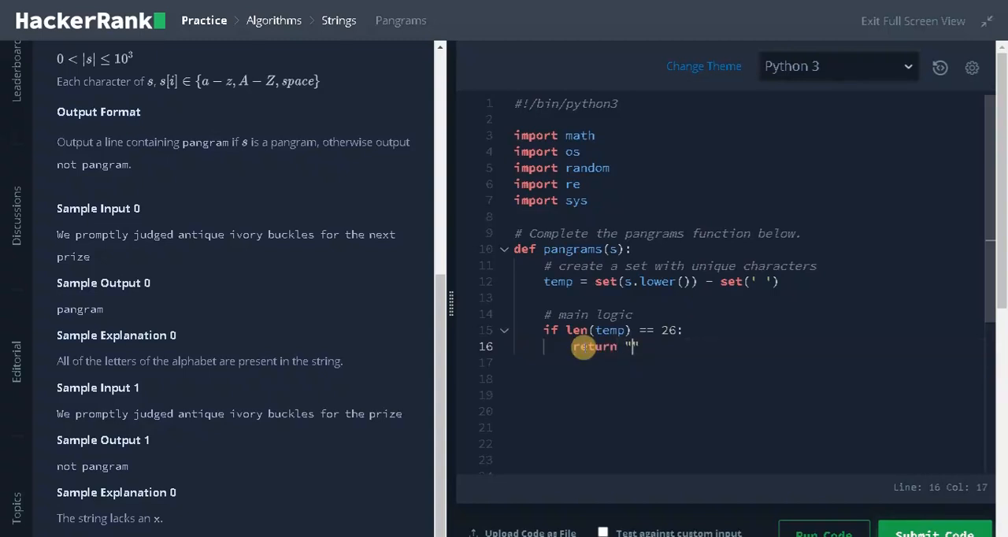
pyautogui.write('pangram')
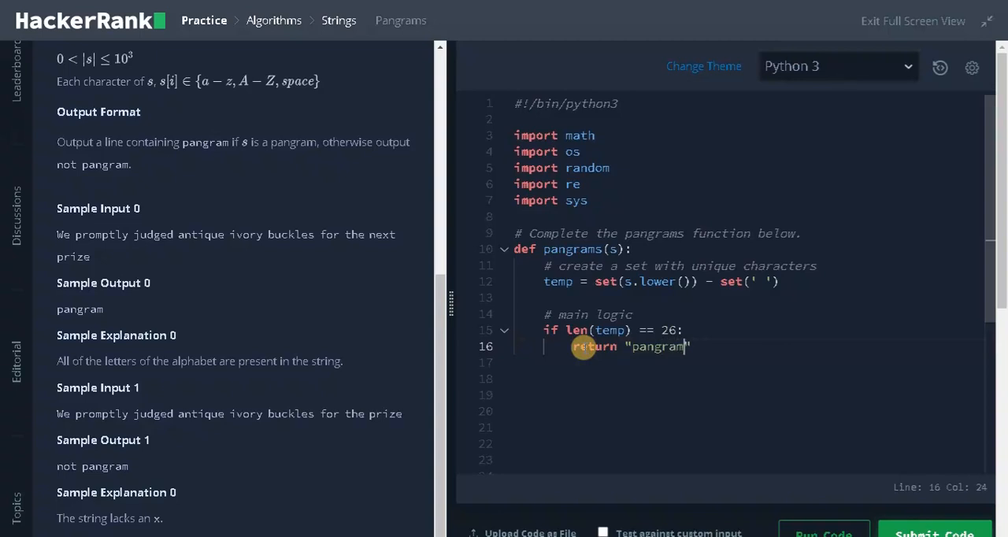
pyautogui.write('else:')
pyautogui.click(748, 380)
pyautogui.write('ret')
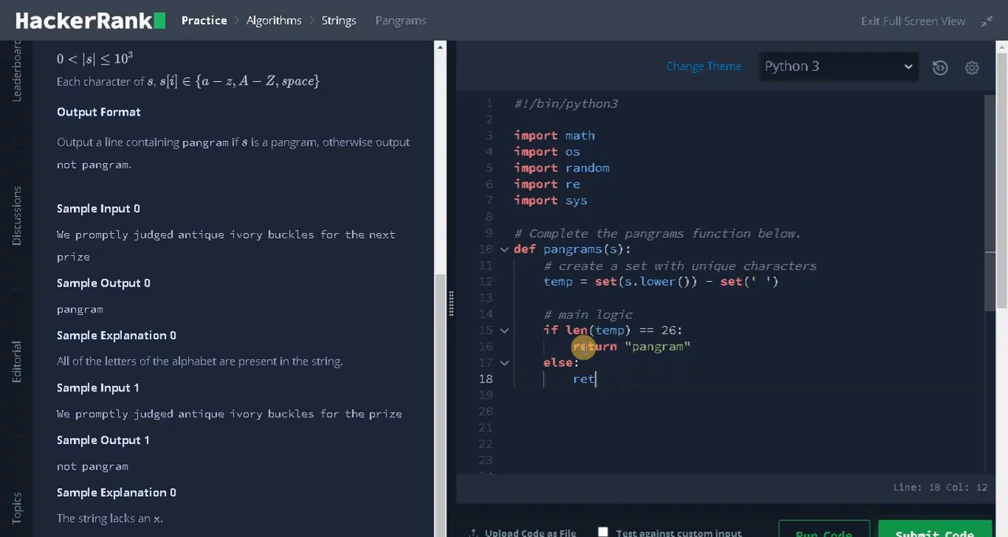
pyautogui.write('urn ""')
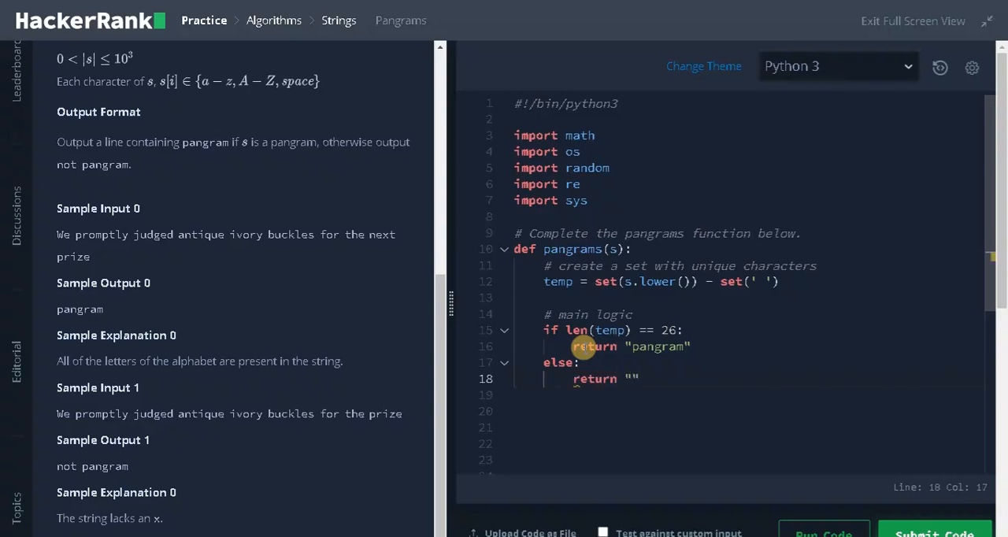
pyautogui.write('not pangram')
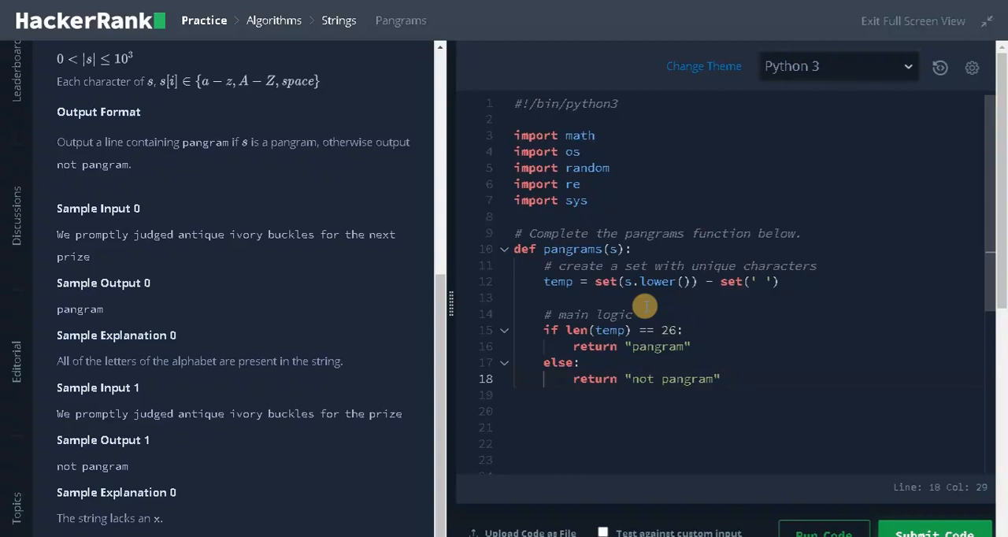
pyautogui.moveTo(800, 501)
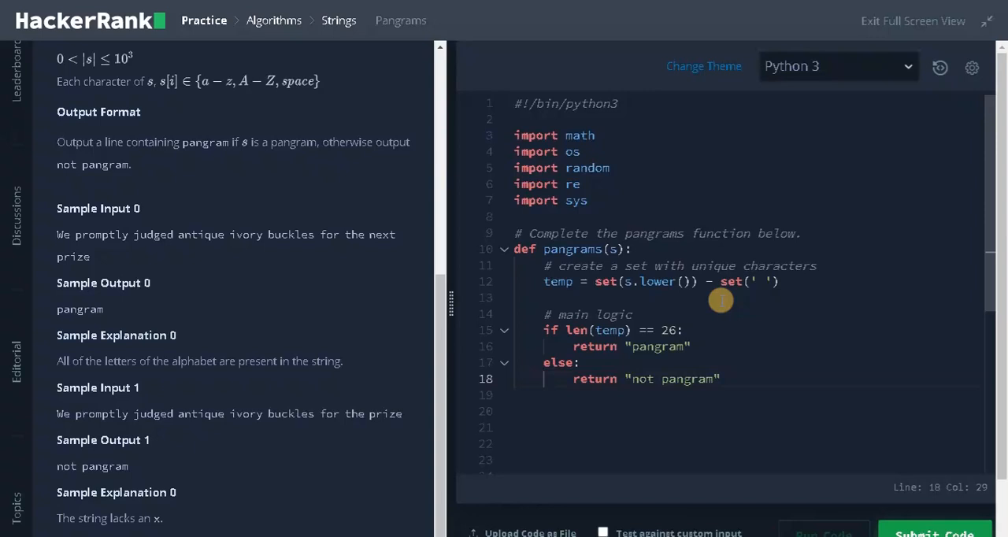
# Step: Run the sample tests, then submit and pass all test cases
pyautogui.click(822, 79)
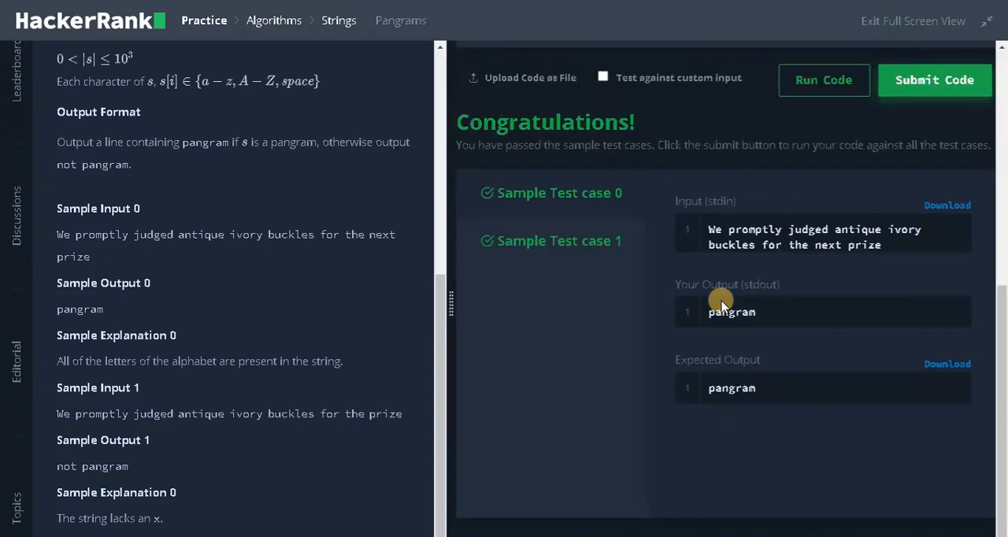
pyautogui.moveTo(945, 85)
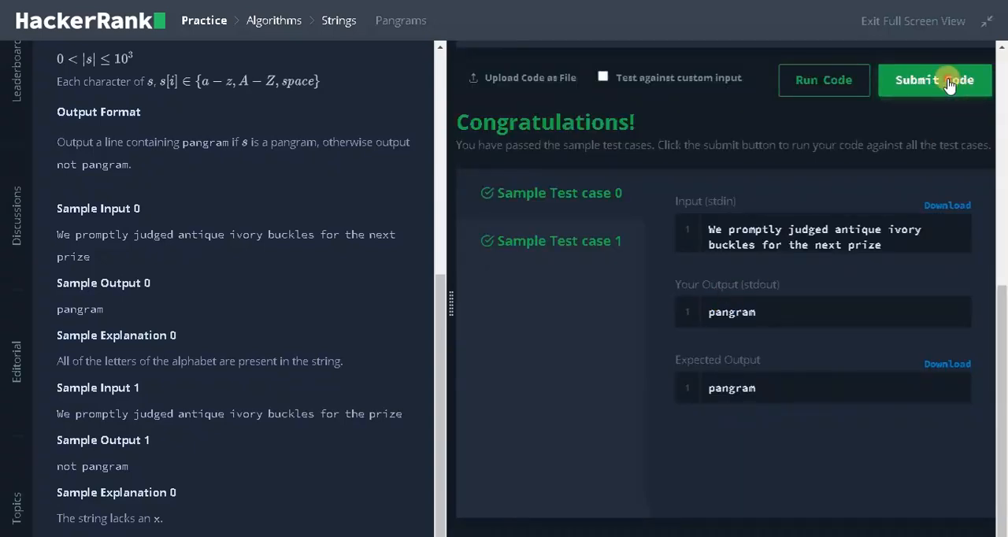
pyautogui.click(936, 78)
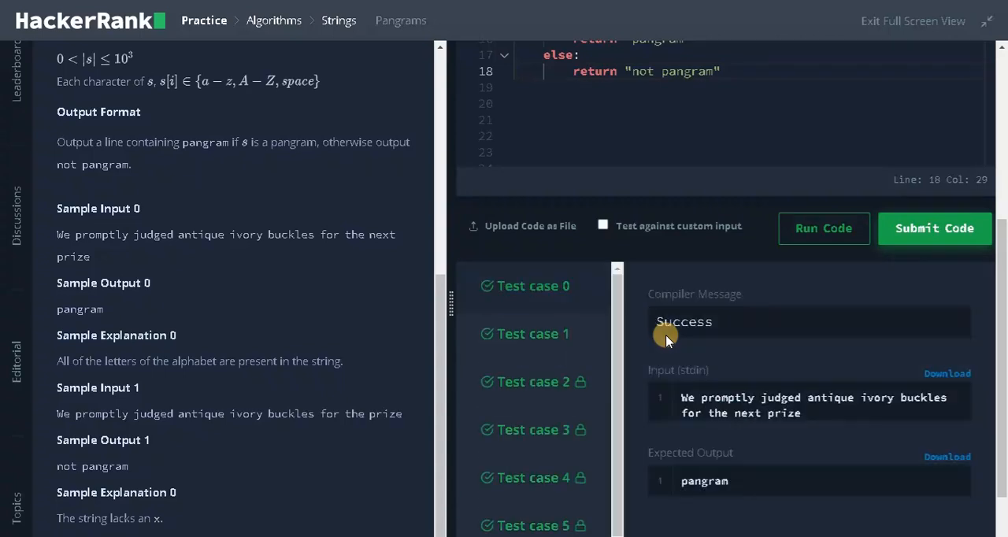
pyautogui.click(934, 229)
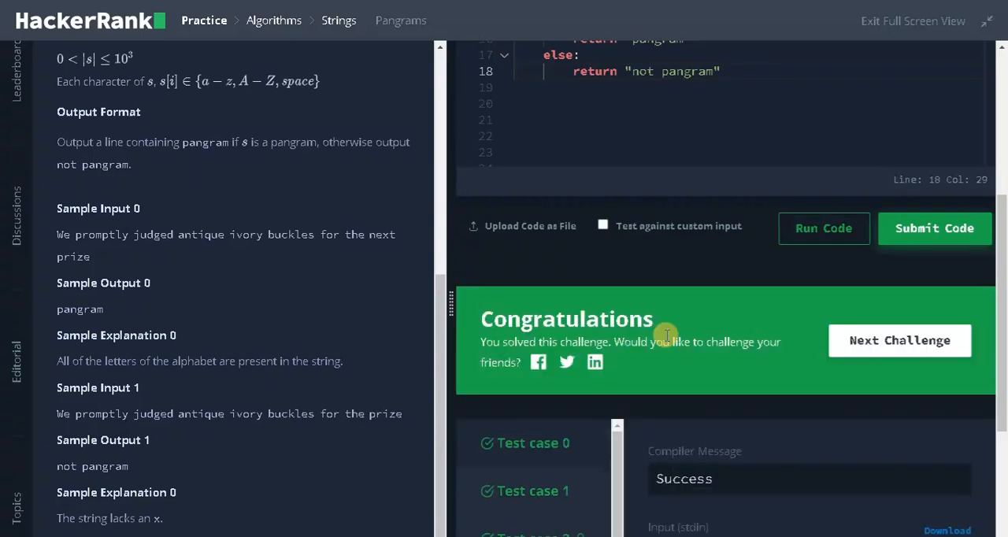